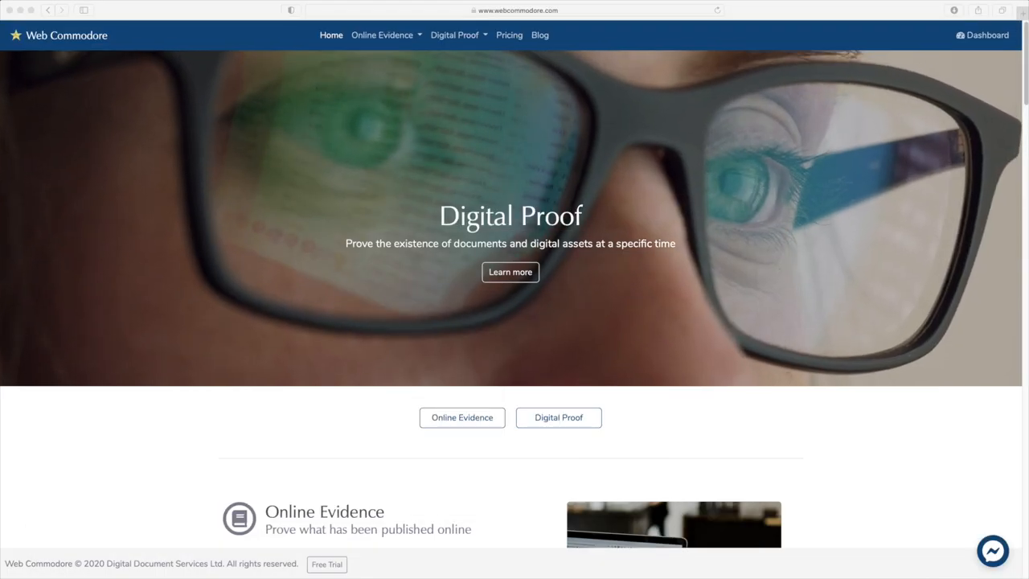
mouse_move(810, 432)
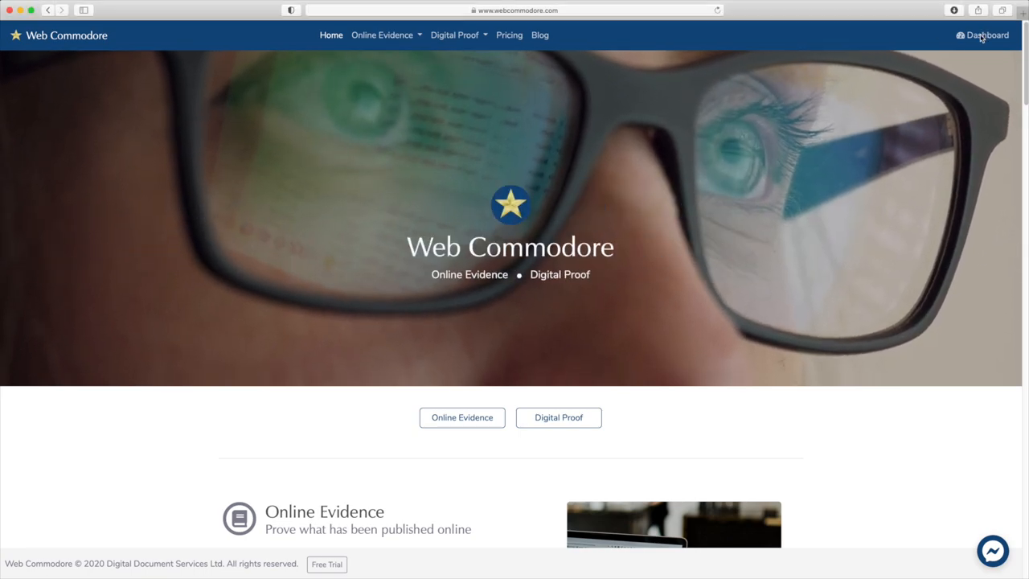
Log in to Web Commodore with the saved autofill email from the Dashboard
click(982, 35)
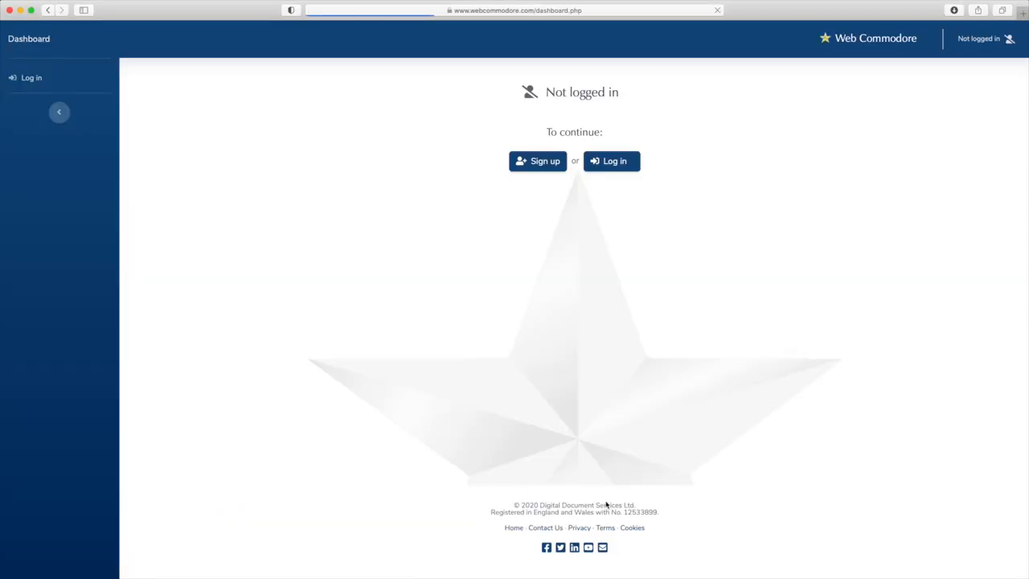
click(611, 161)
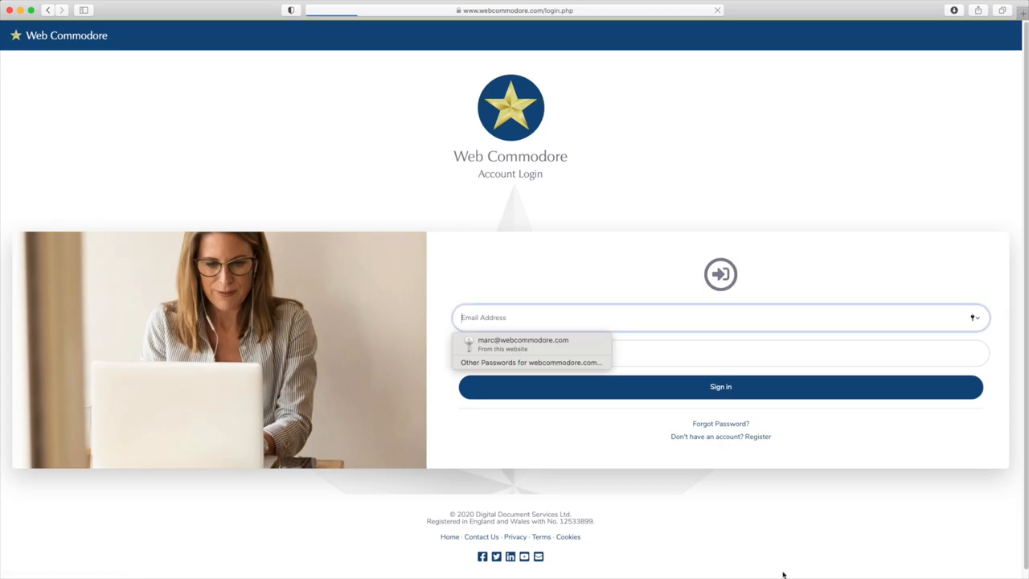
click(522, 340)
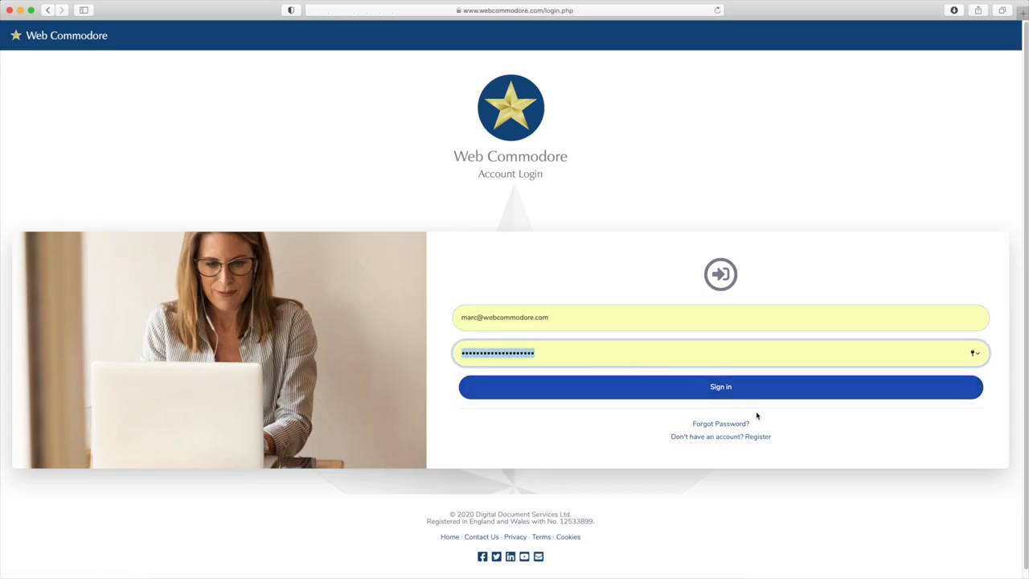
click(720, 386)
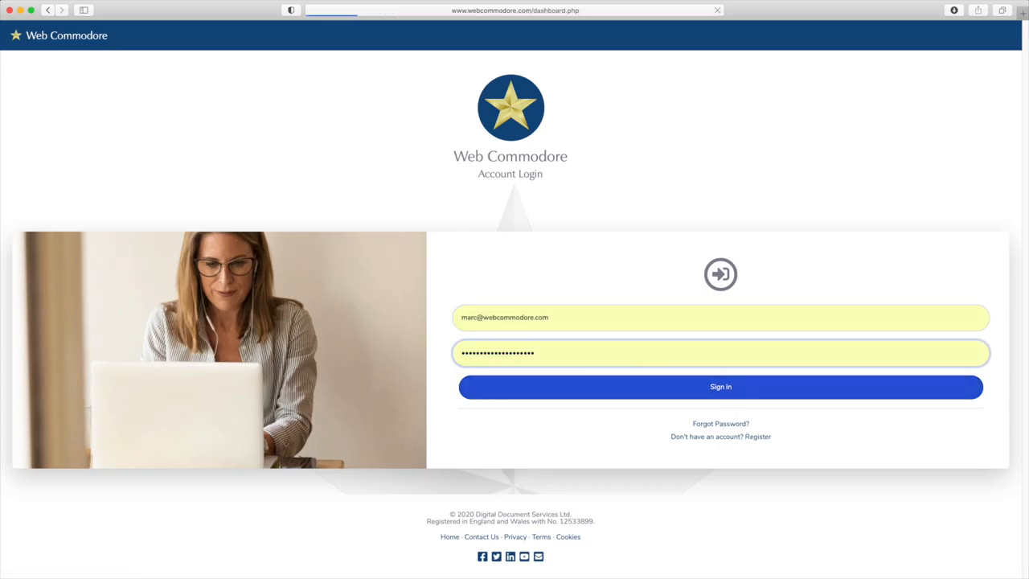
click(720, 387)
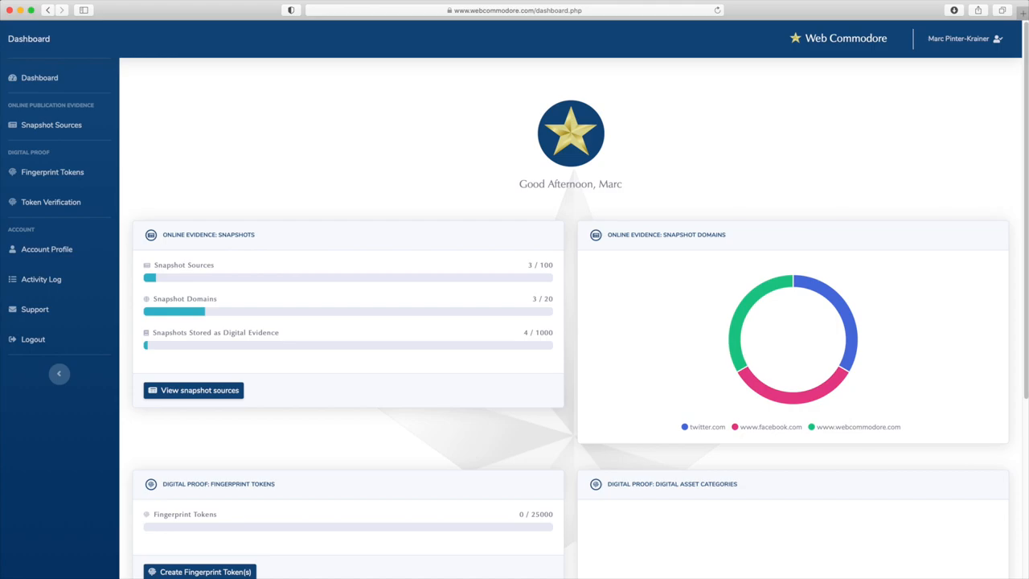
mouse_move(94, 181)
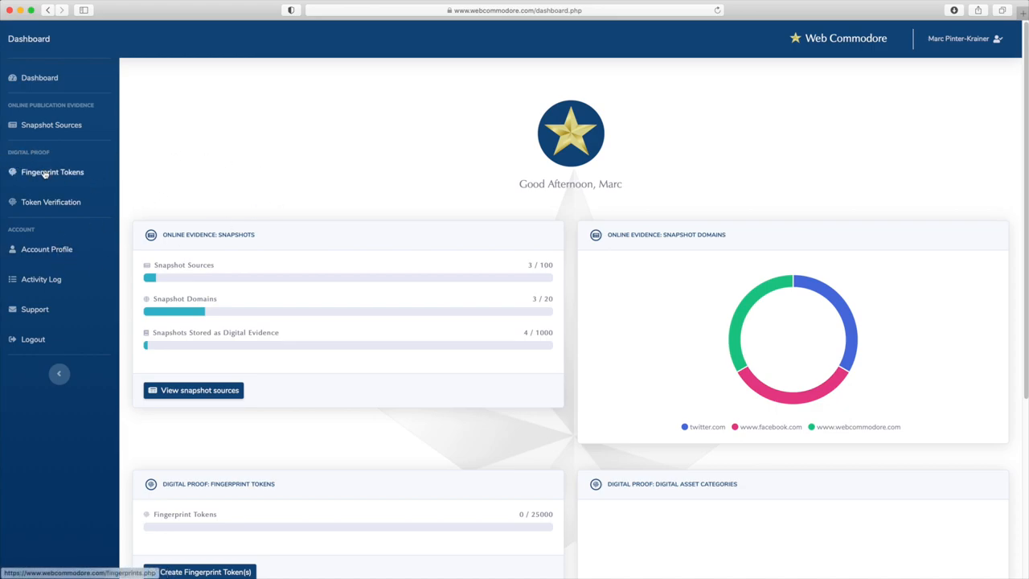
mouse_move(56, 177)
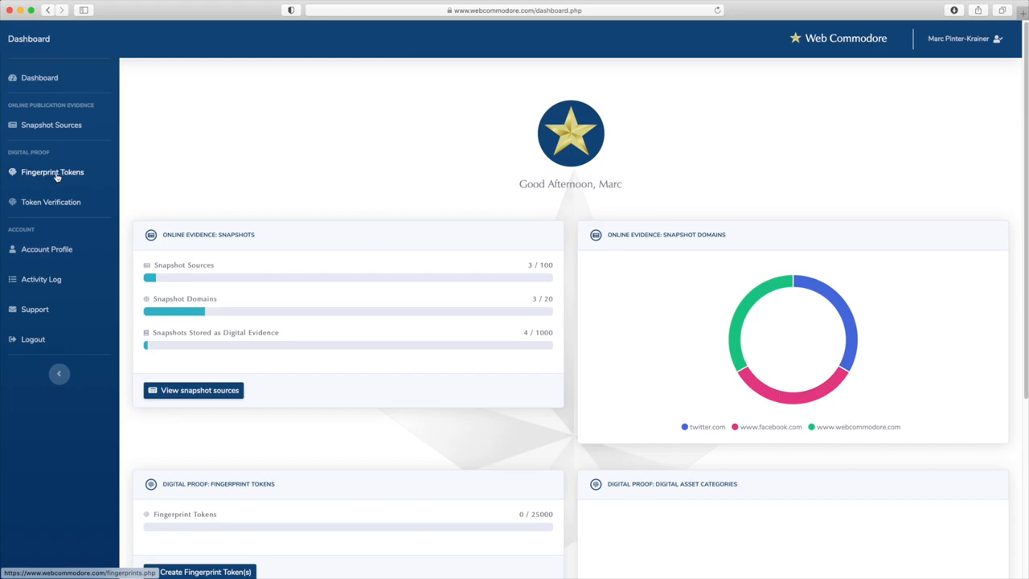
Open Fingerprint Tokens from the left sidebar
click(52, 171)
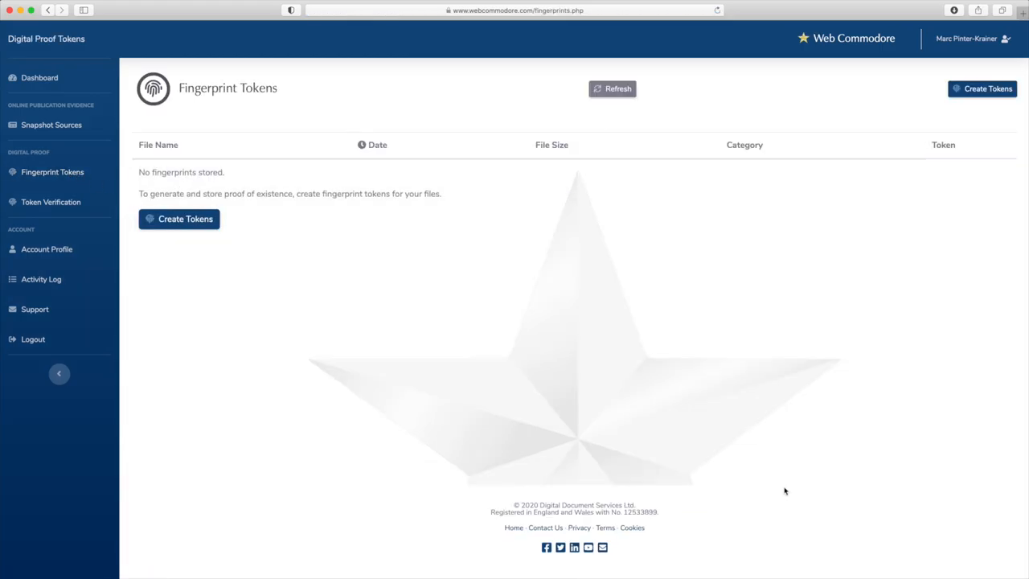
mouse_move(401, 287)
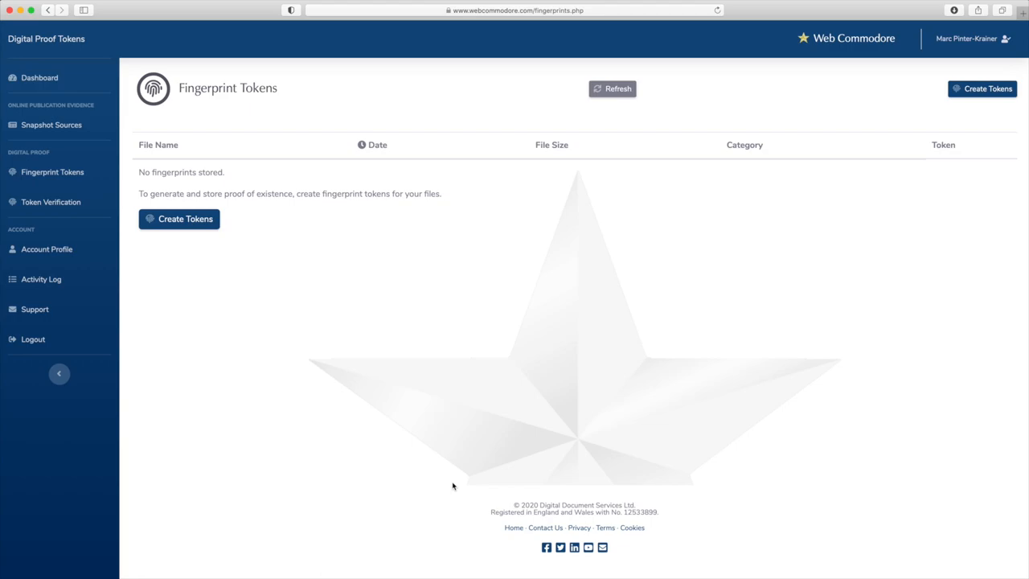
mouse_move(459, 393)
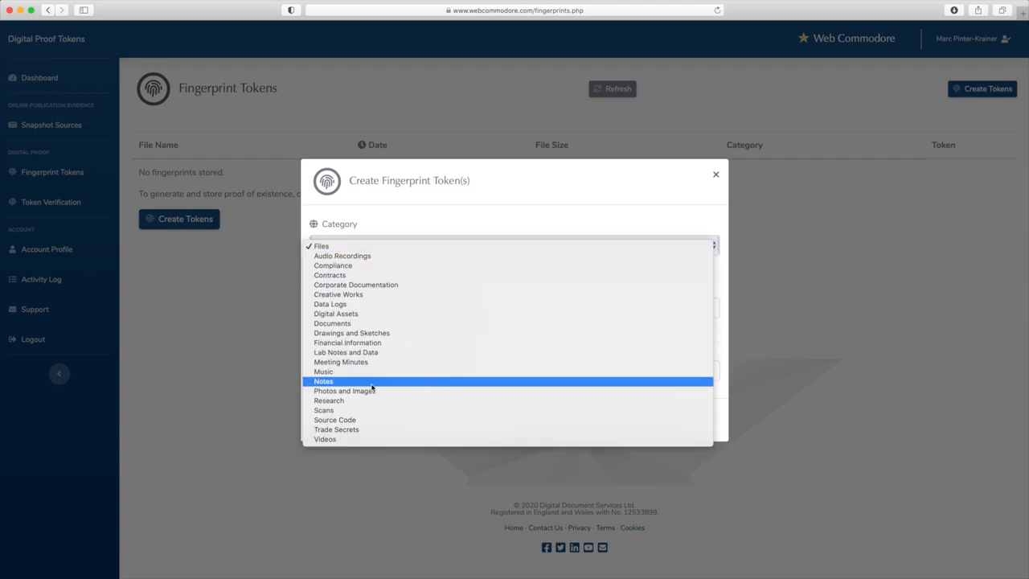
mouse_move(344, 380)
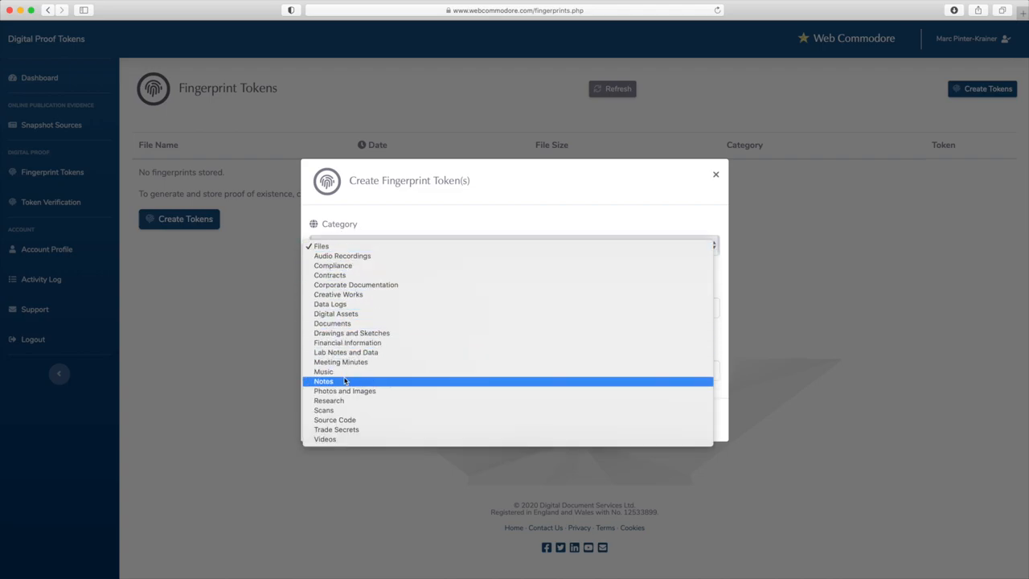
mouse_move(346, 352)
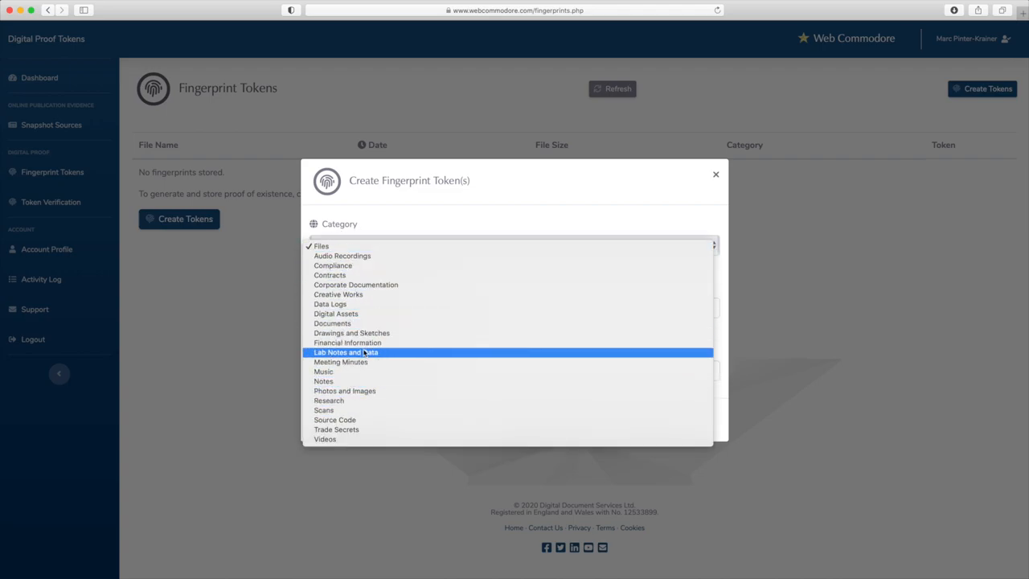
Set the new token's category to Photos and Images
click(344, 390)
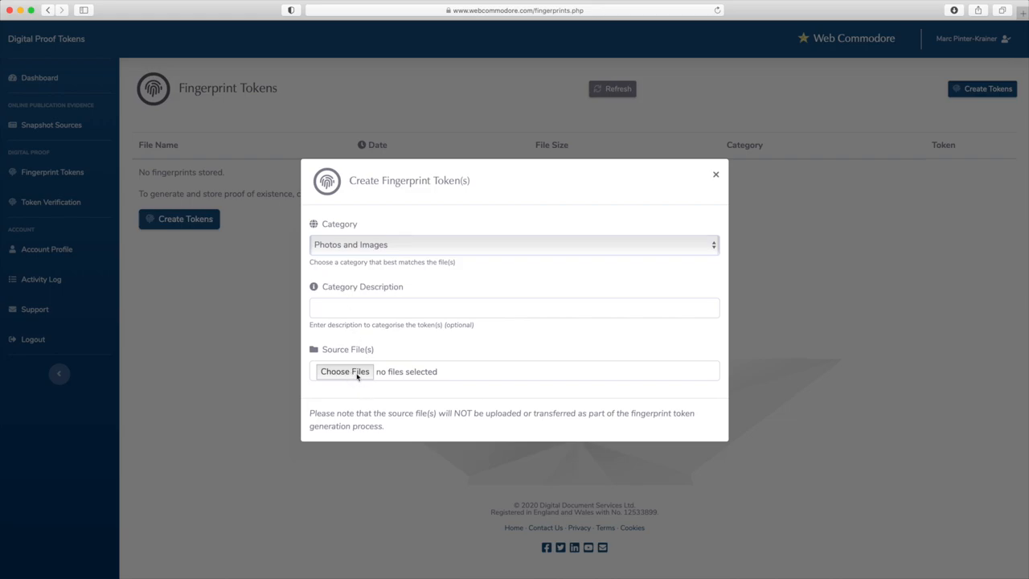
Choose Seagull.jpg from the Photos folder to create its fingerprint token
click(344, 371)
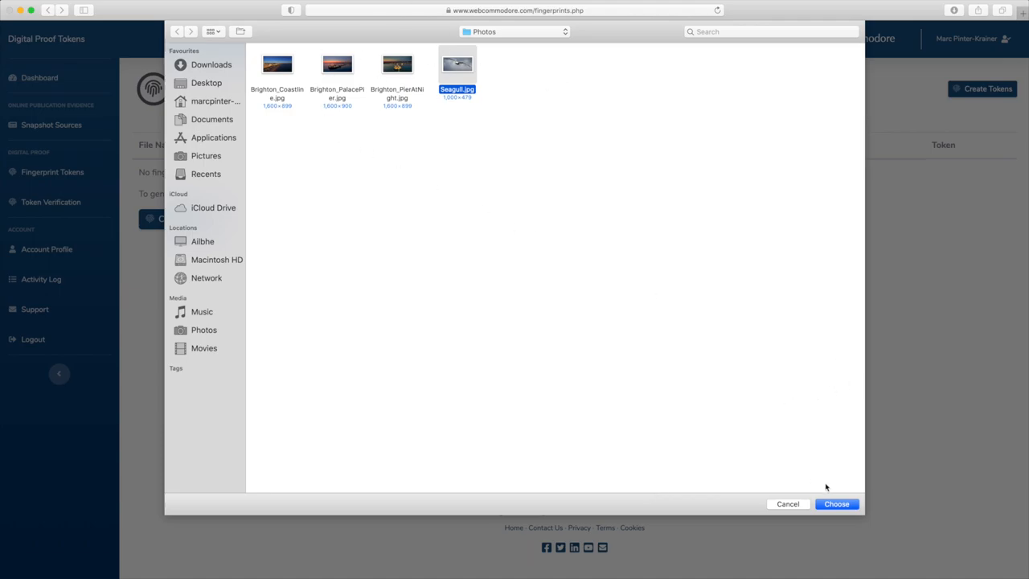
mouse_move(830, 481)
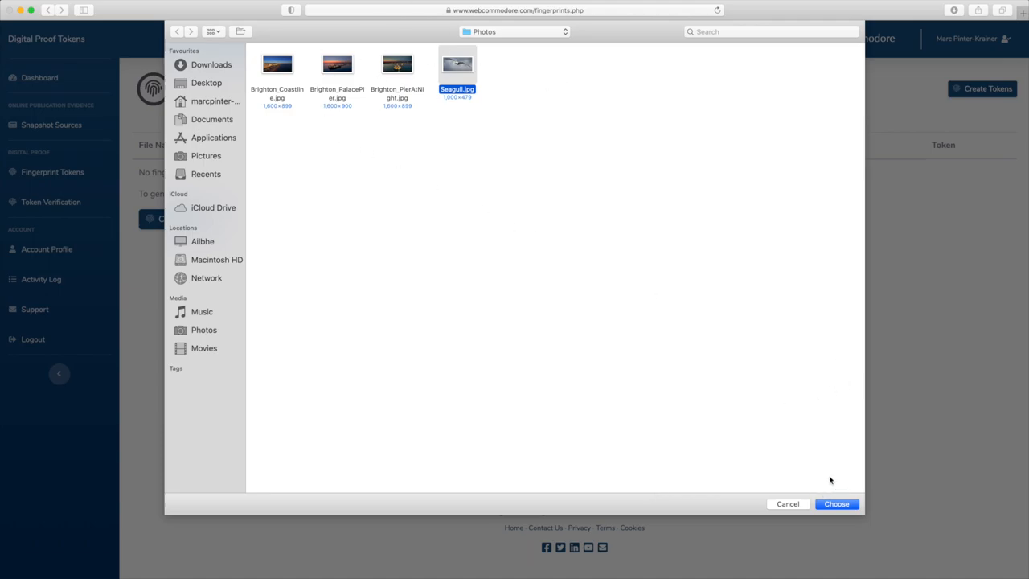
mouse_move(483, 95)
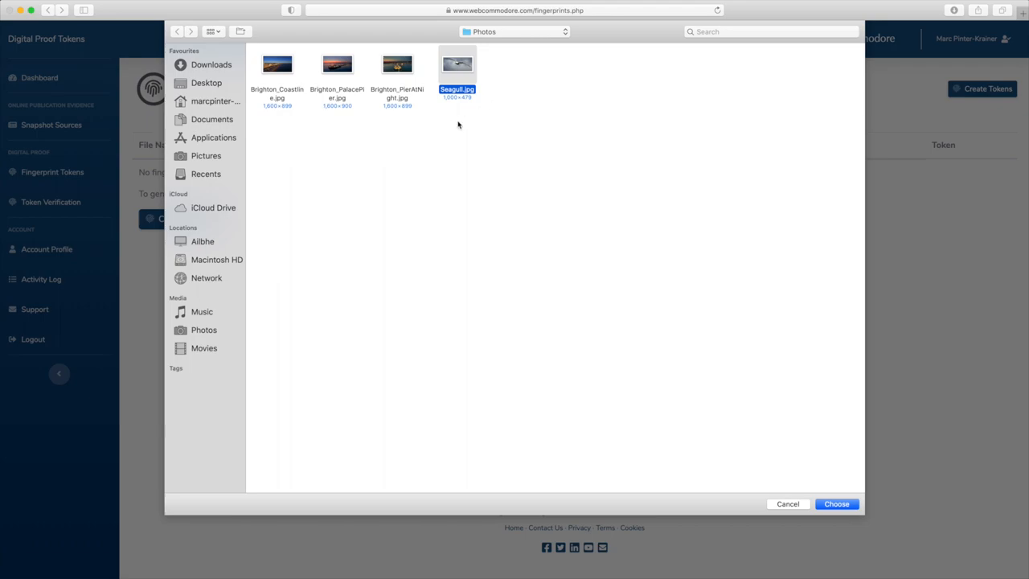
mouse_move(780, 244)
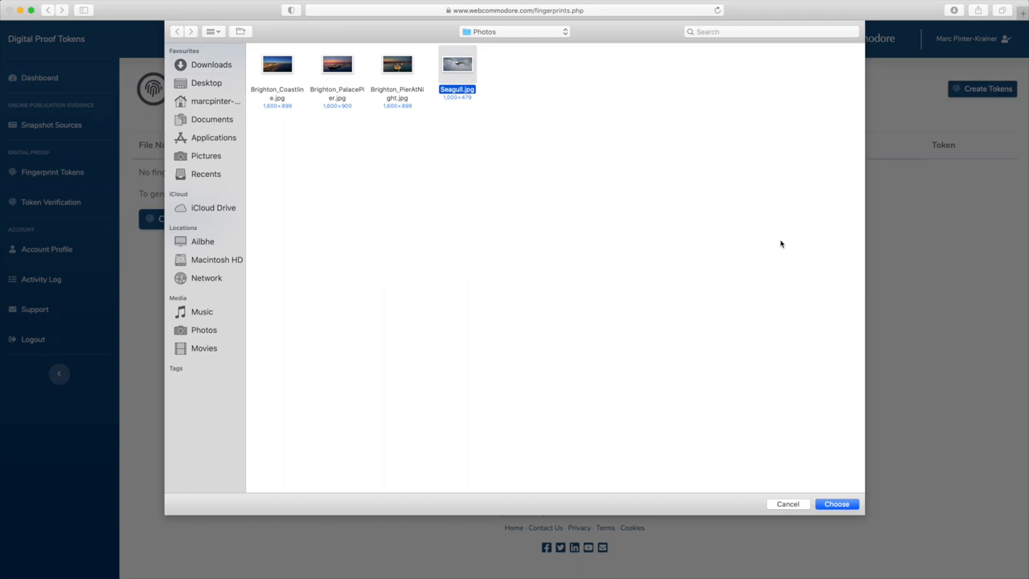
mouse_move(859, 570)
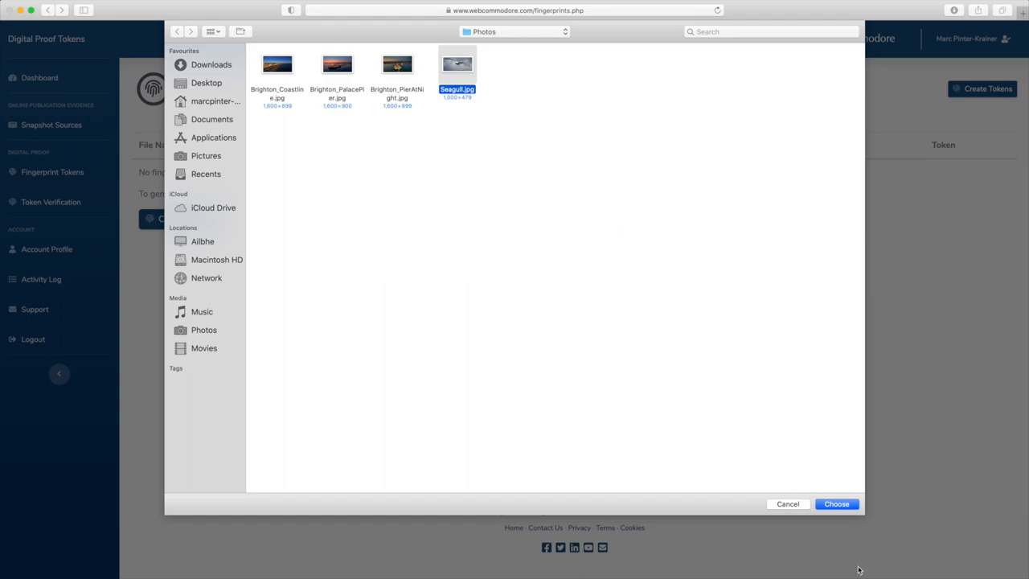
mouse_move(738, 449)
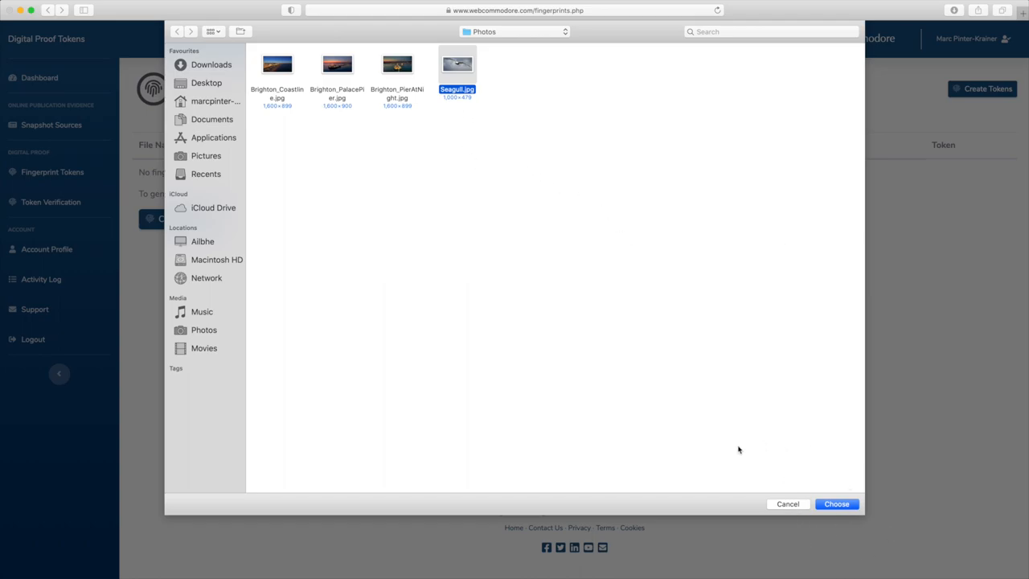
mouse_move(671, 434)
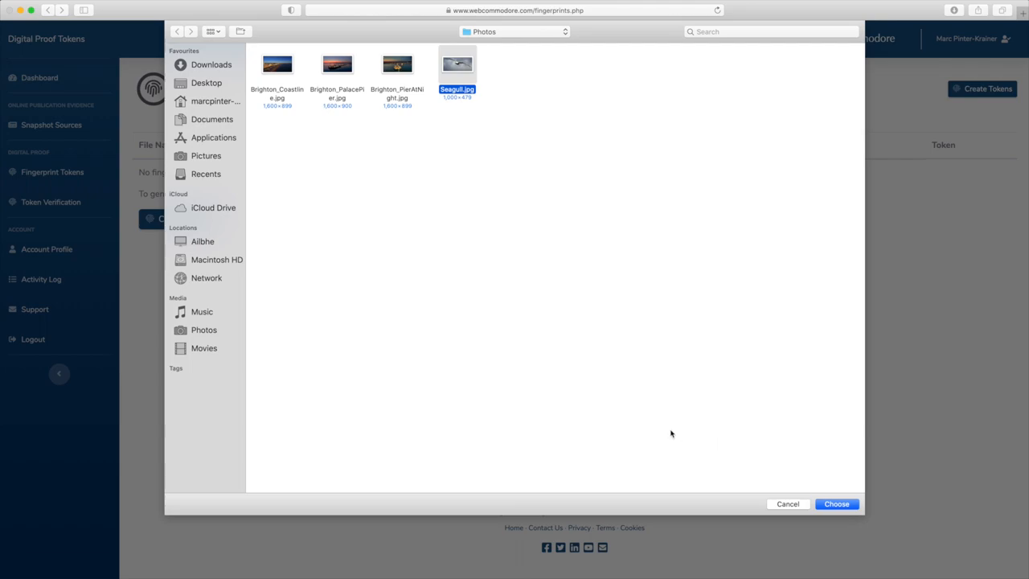
mouse_move(834, 495)
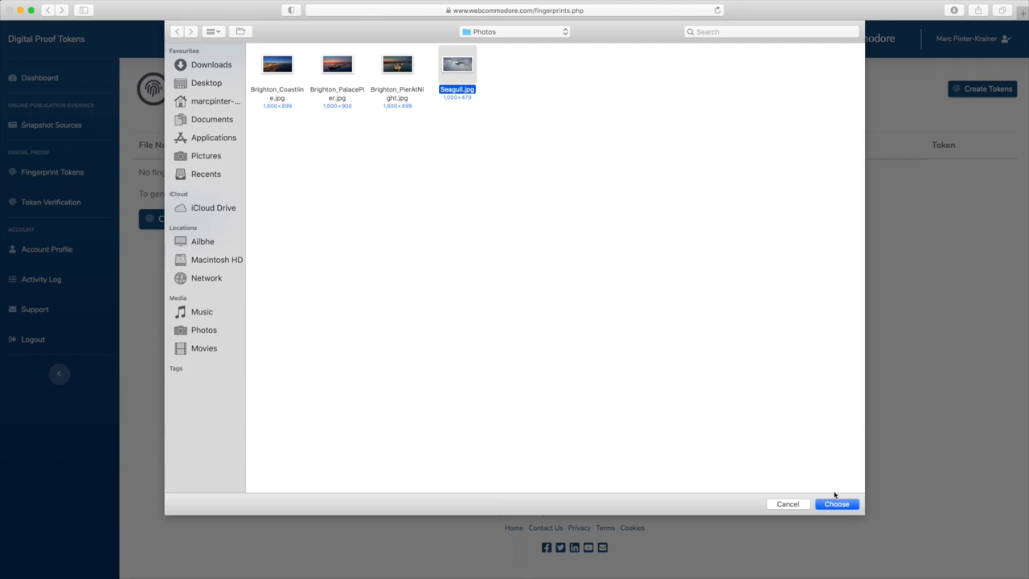
click(835, 503)
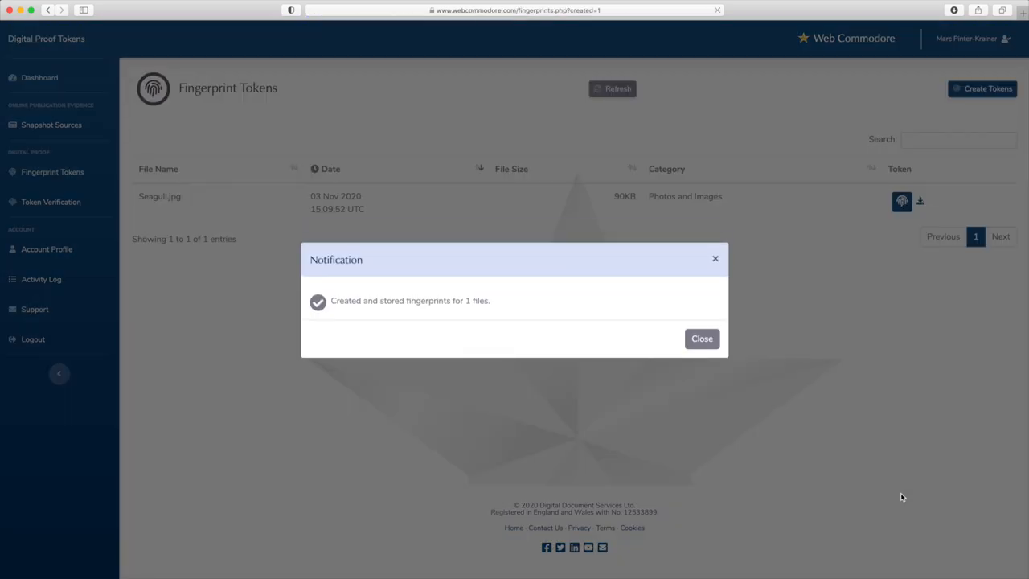
Dismiss the fingerprint creation notice to view the Seagull.jpg entry
click(700, 338)
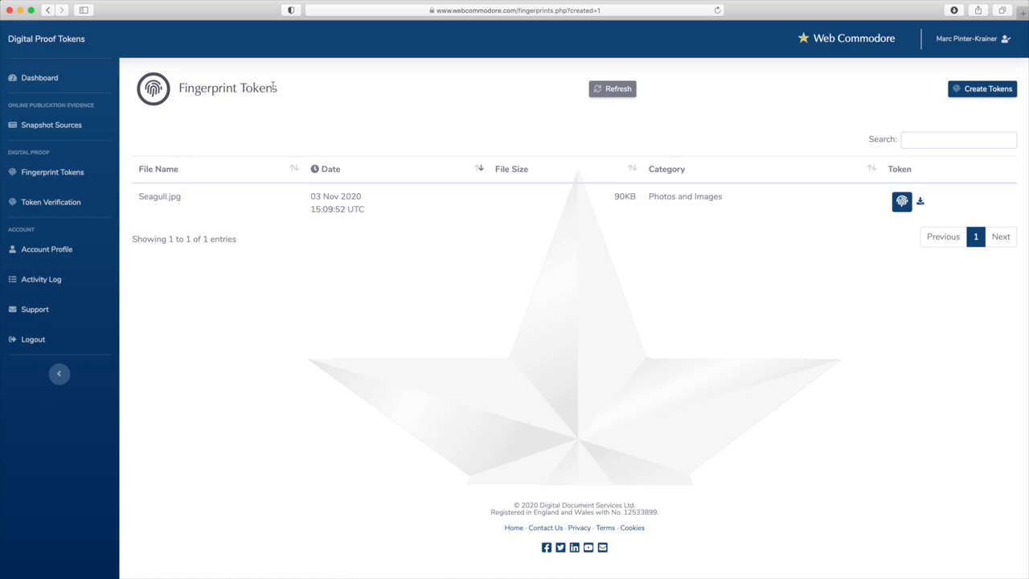
mouse_move(700, 315)
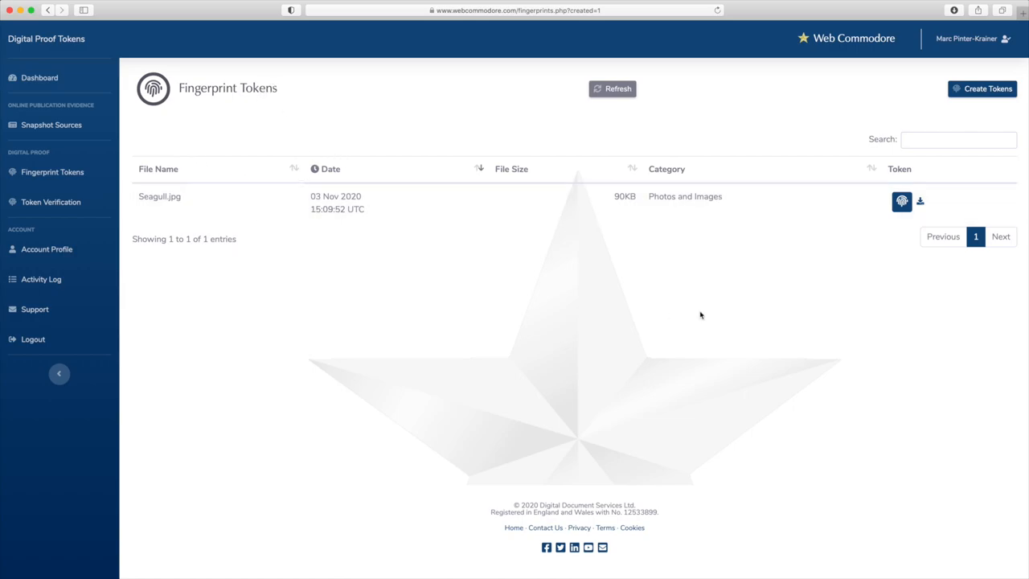
mouse_move(150, 207)
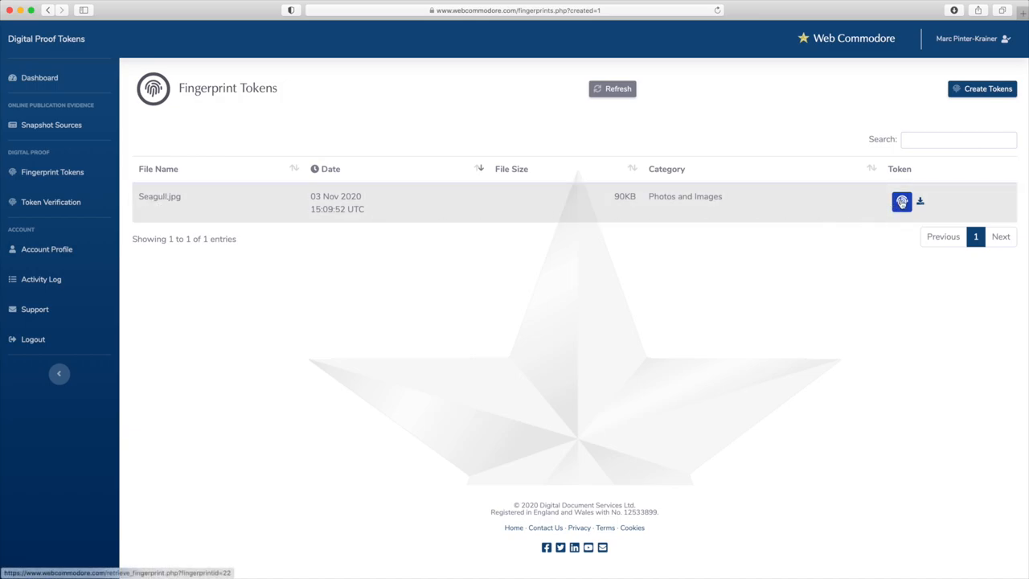
Download the Seagull.jpg token, review the .txt in TextEdit, then close it
click(901, 201)
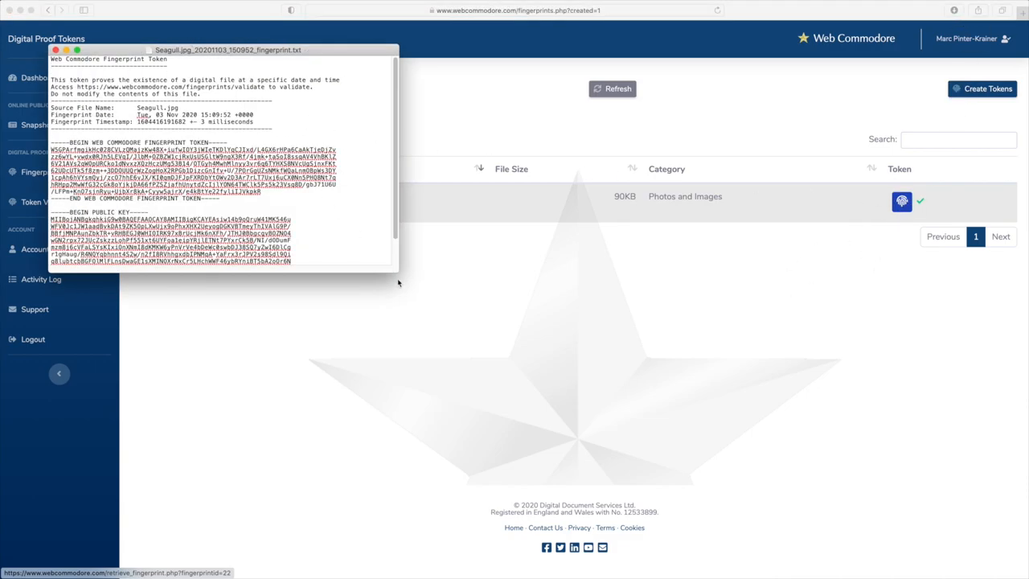
mouse_move(386, 224)
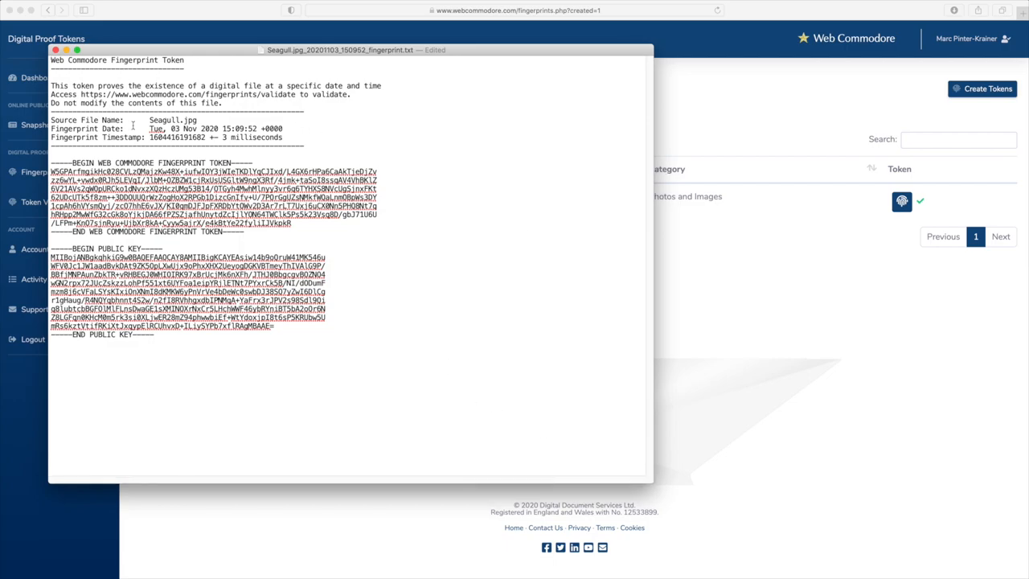
mouse_move(164, 283)
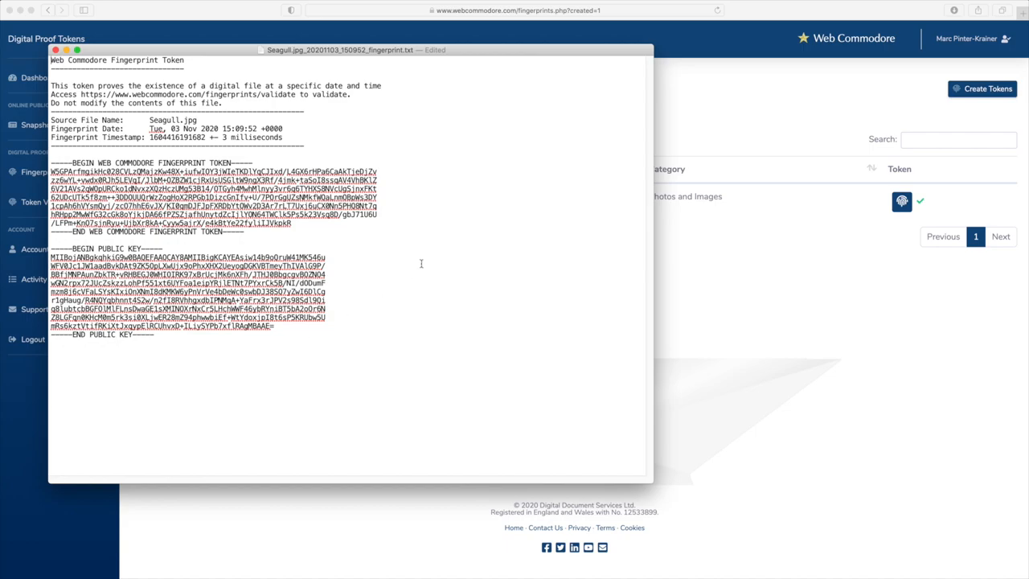
mouse_move(390, 279)
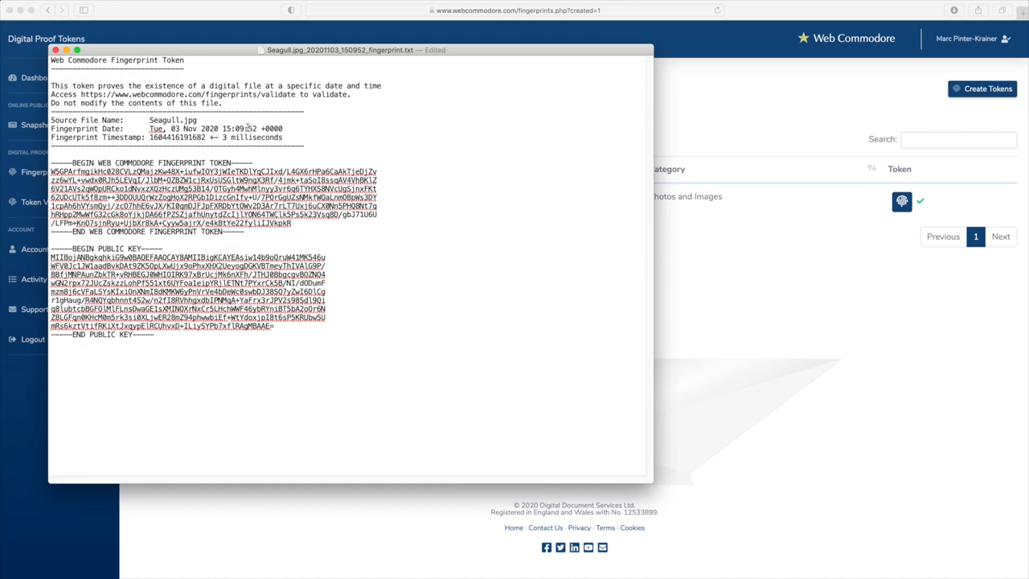
mouse_move(387, 427)
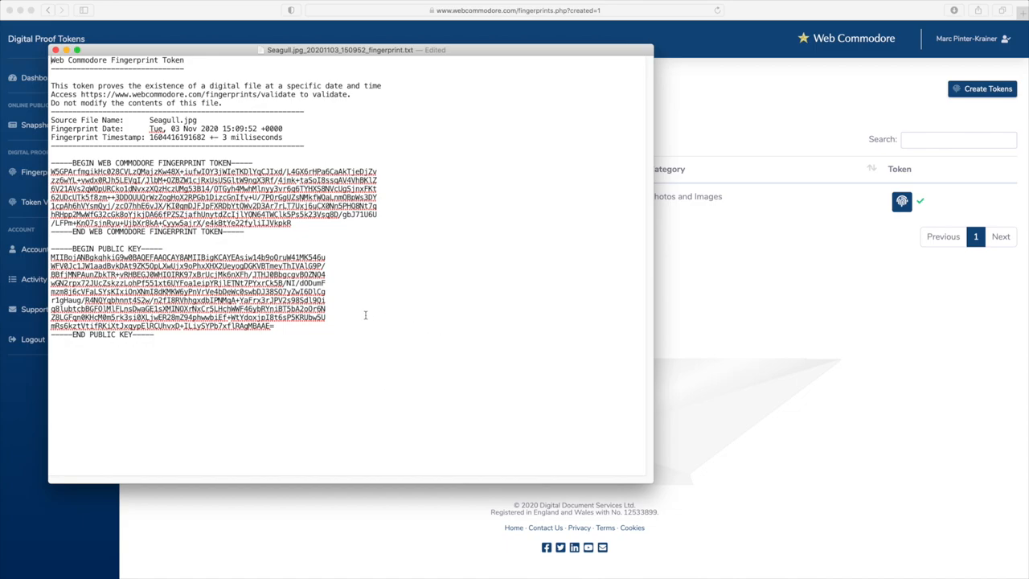
mouse_move(386, 420)
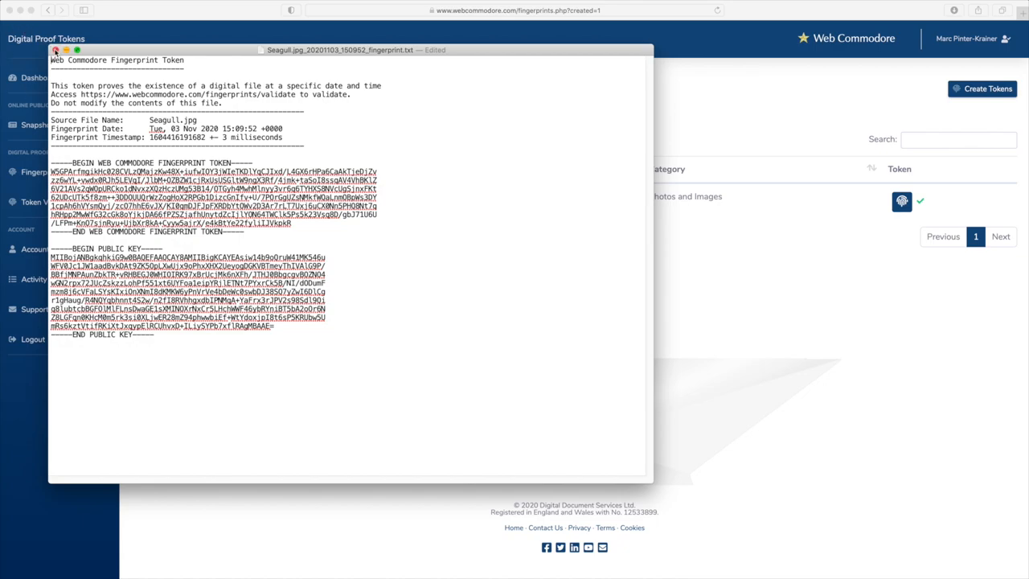
click(56, 50)
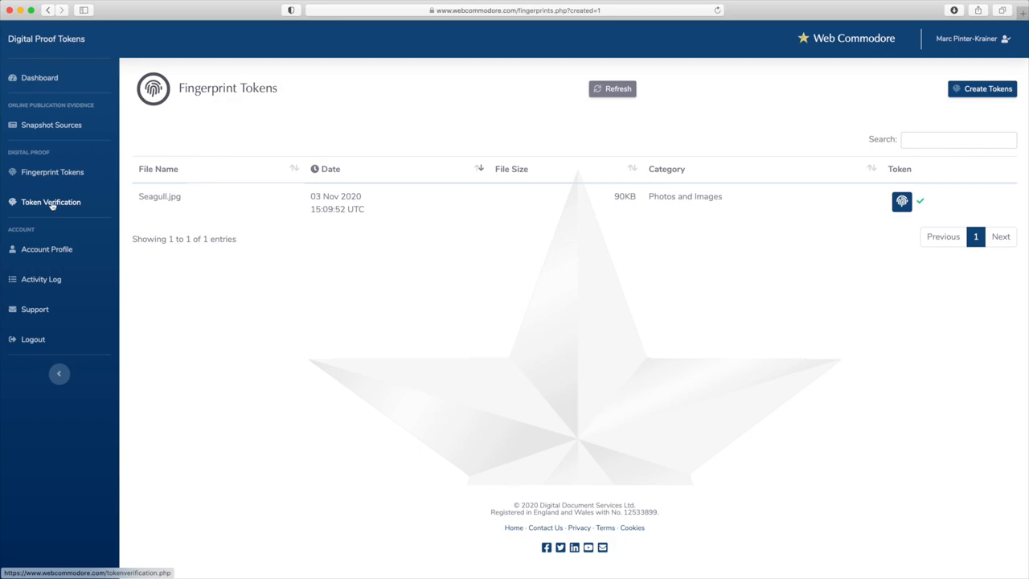
Go to Token Verification and start 'Look up fingerprint token and verify'
click(51, 202)
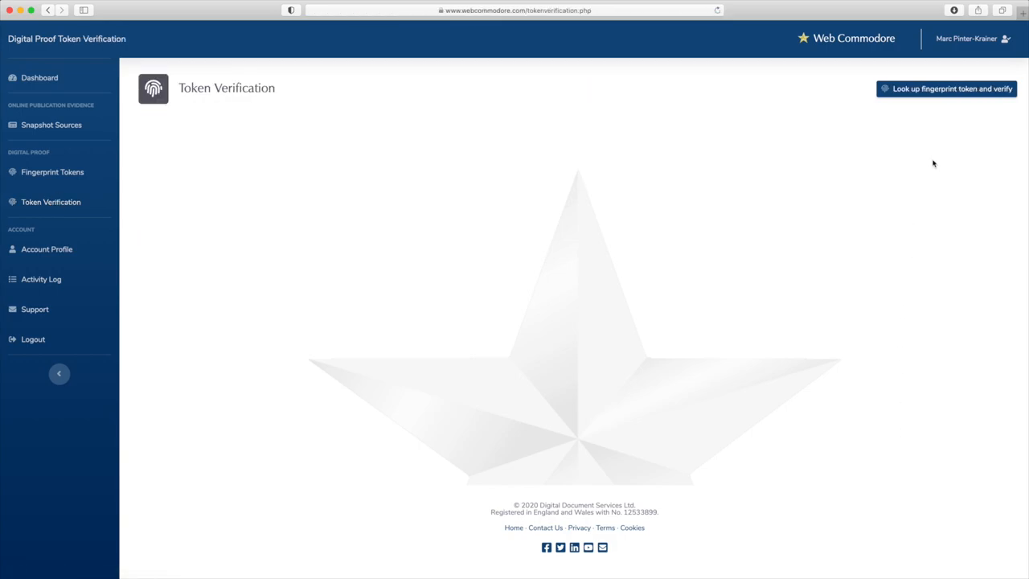
click(946, 89)
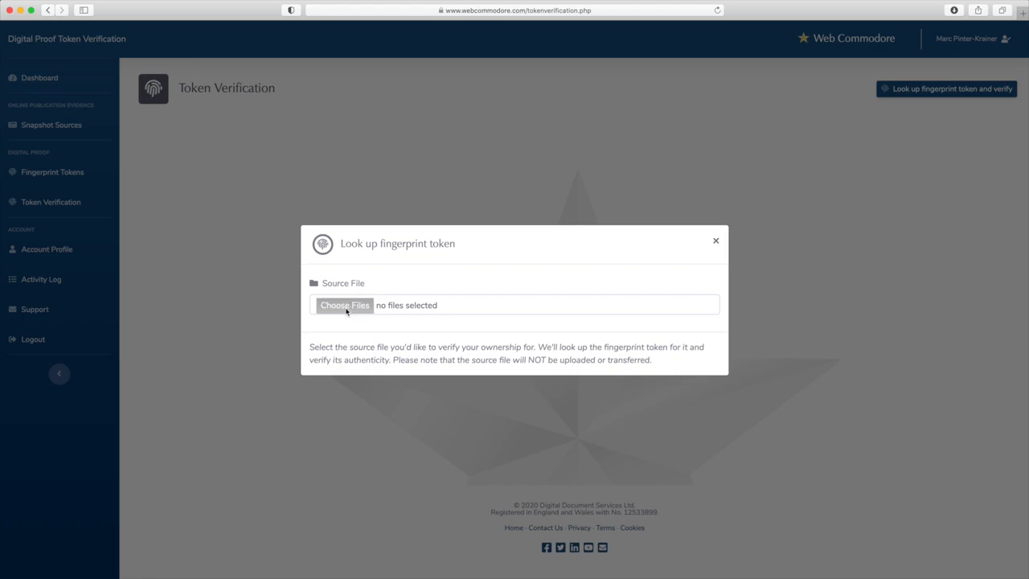
Browse to the Photos folder and highlight Seagull.jpg for verification
click(345, 305)
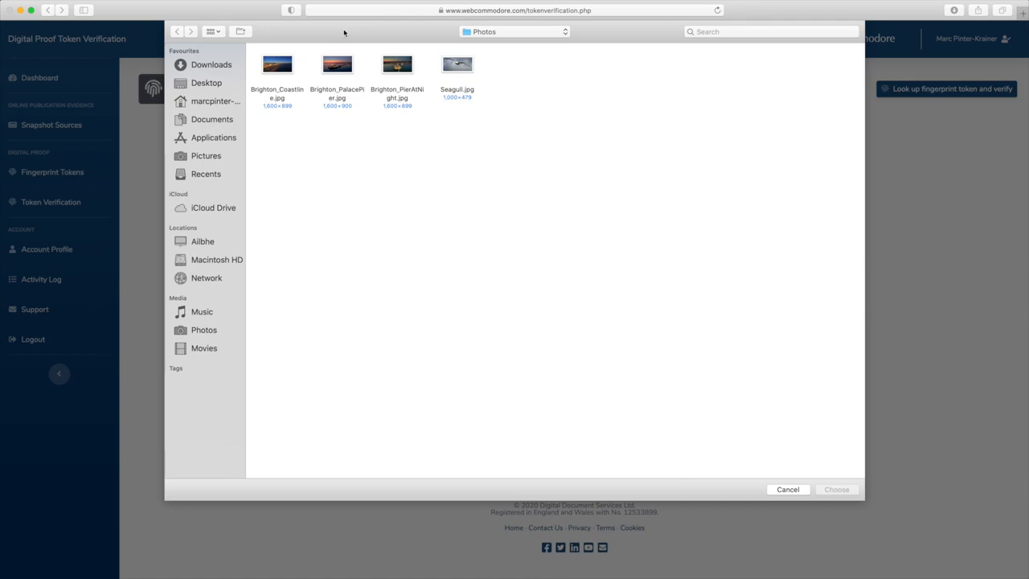
mouse_move(446, 84)
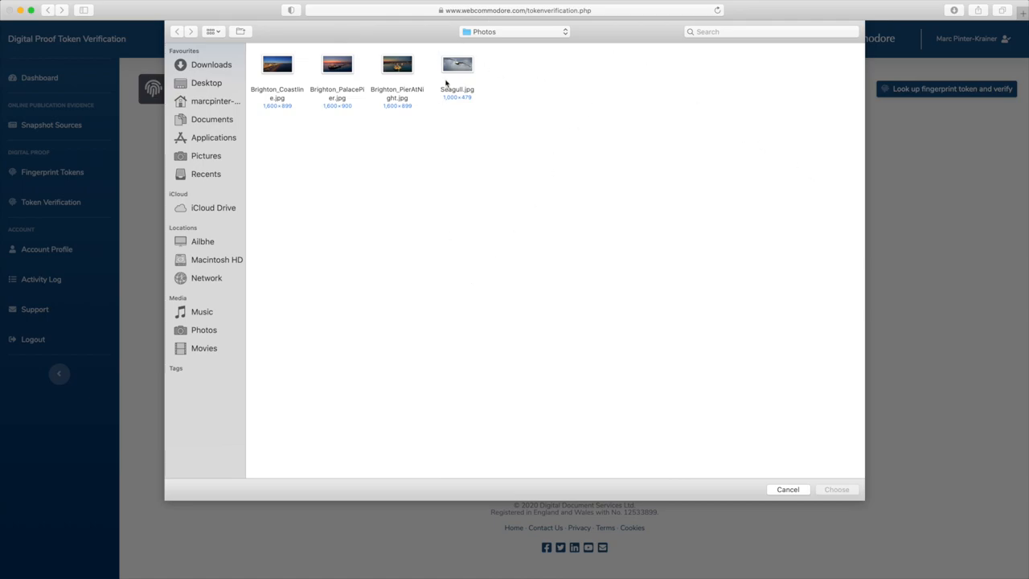
click(457, 64)
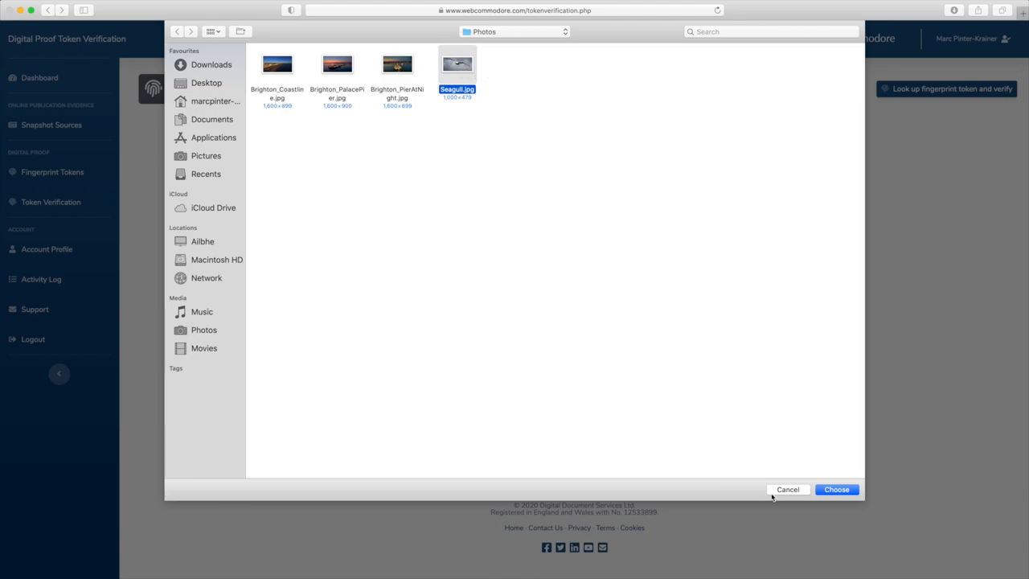
mouse_move(545, 254)
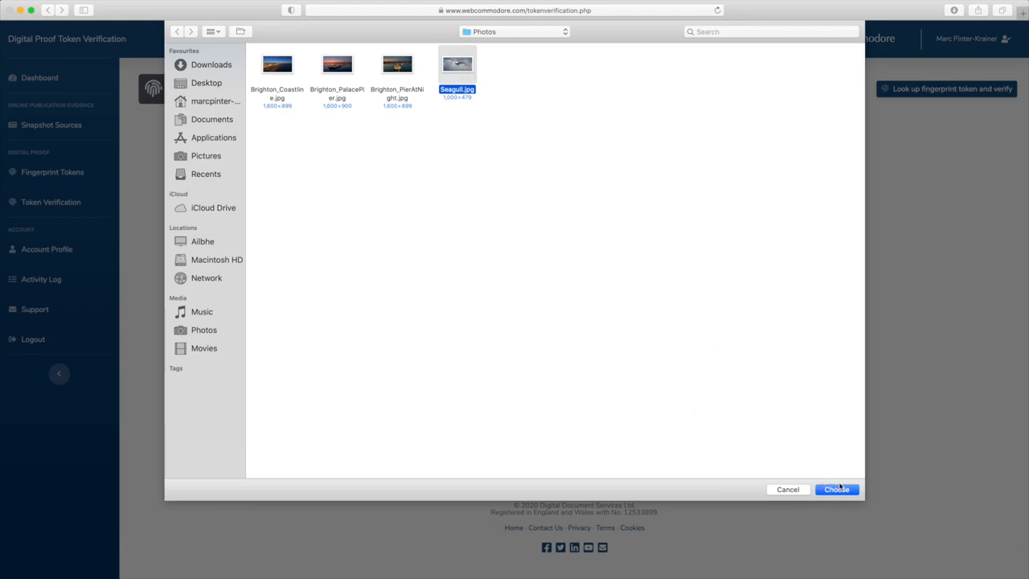
mouse_move(833, 456)
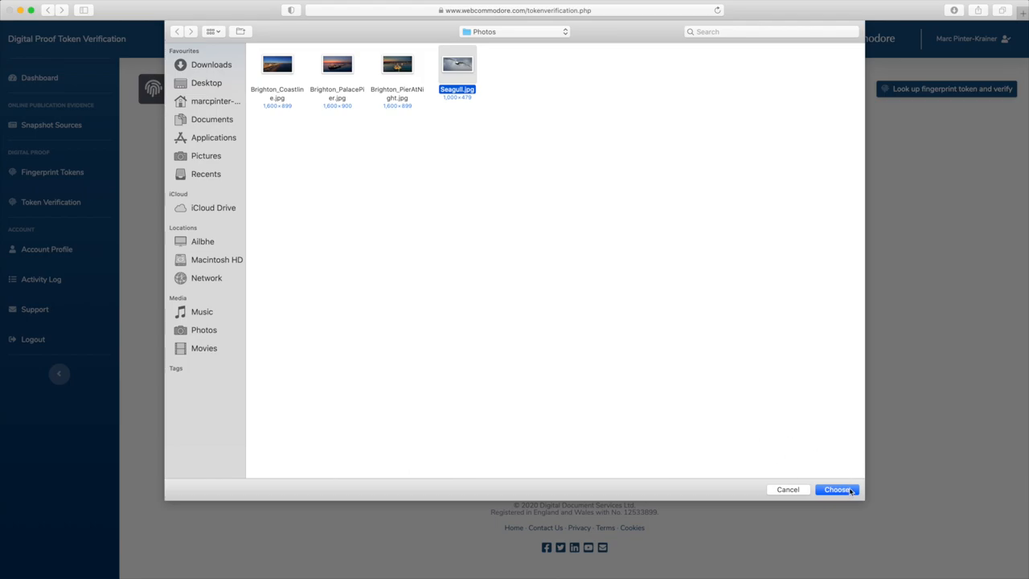
Confirm Seagull.jpg, review Verification Success, and request its Digital Proof Certificate
click(836, 489)
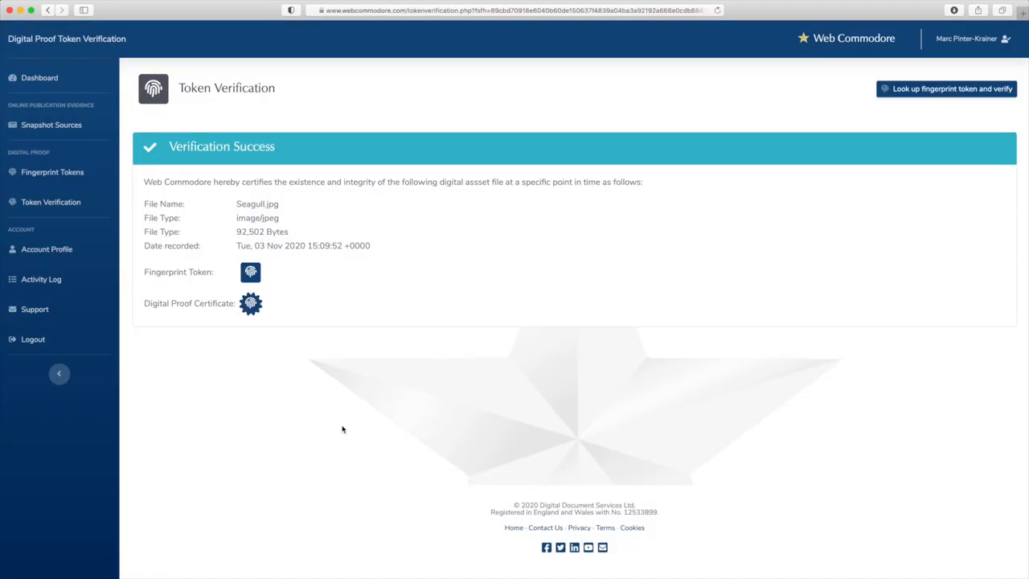
mouse_move(369, 436)
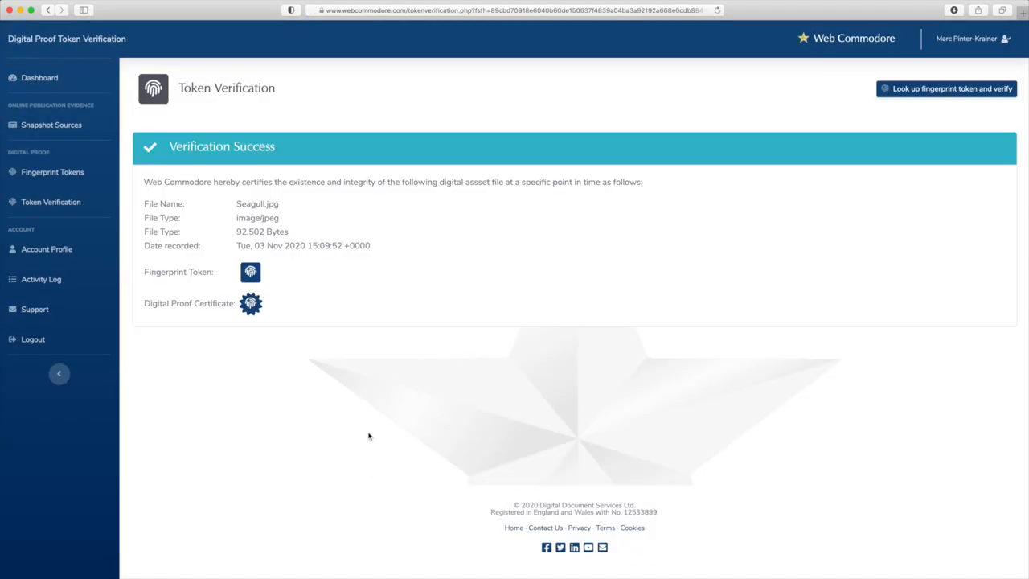
mouse_move(352, 357)
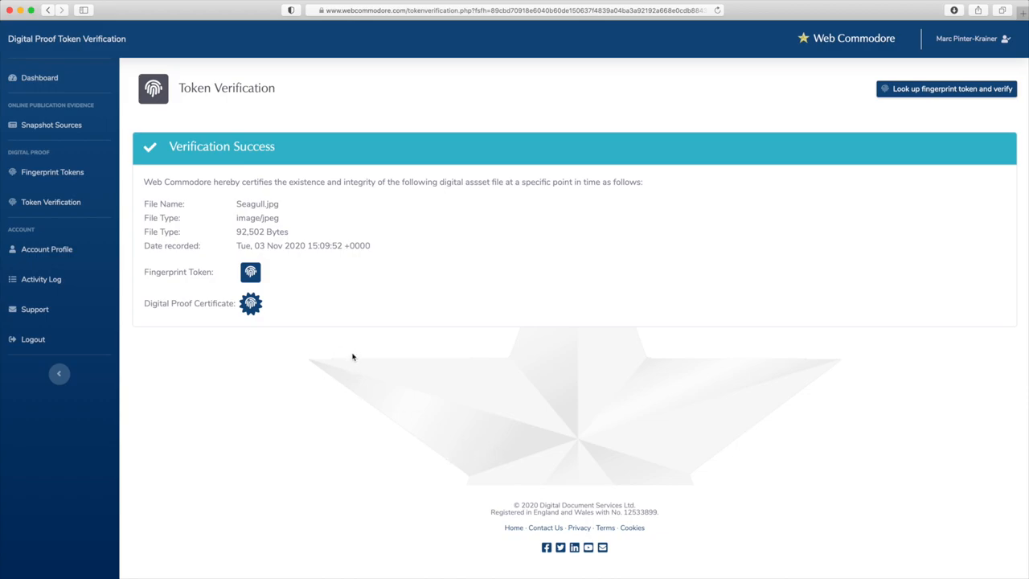
mouse_move(299, 240)
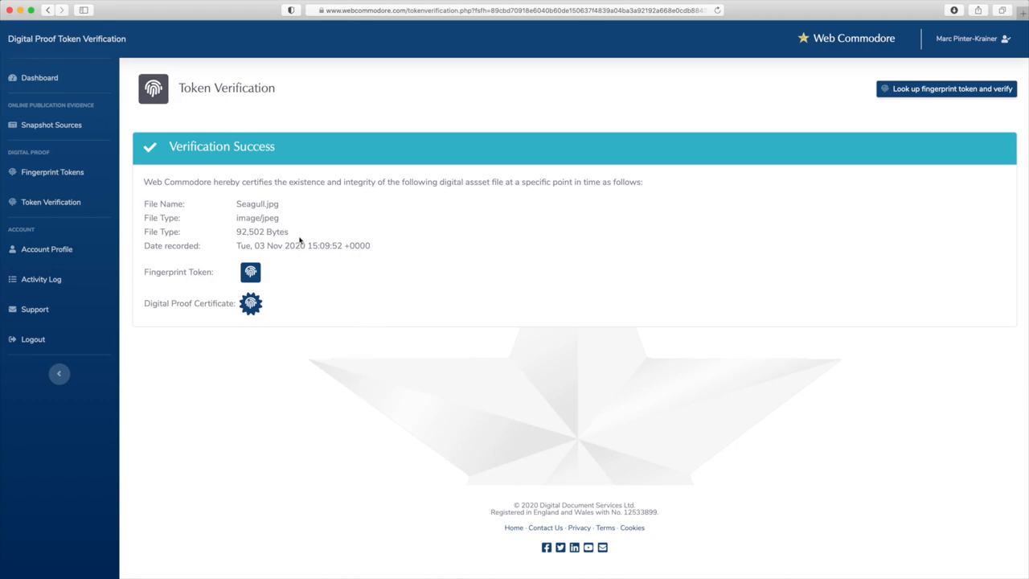
mouse_move(291, 177)
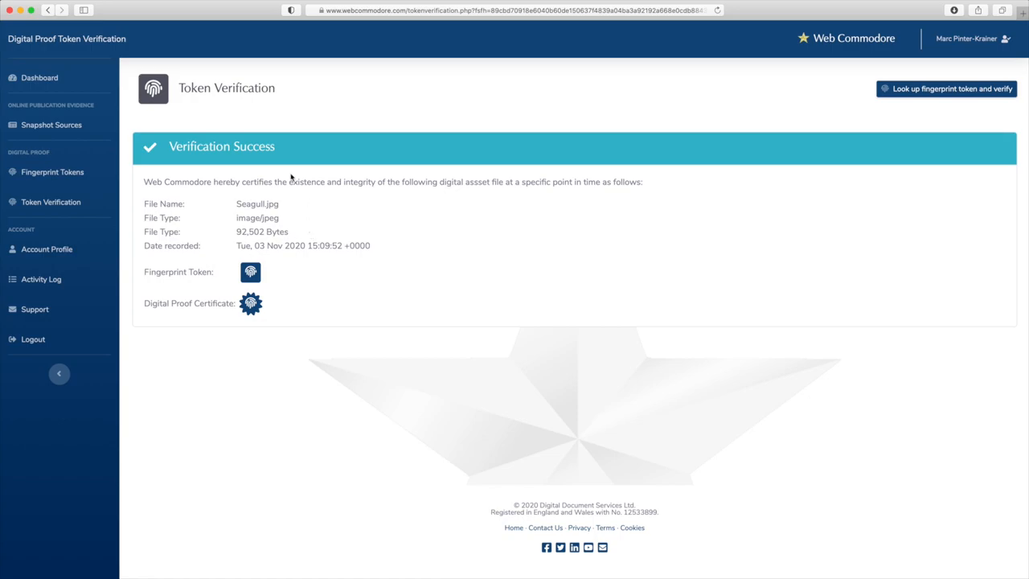
mouse_move(267, 245)
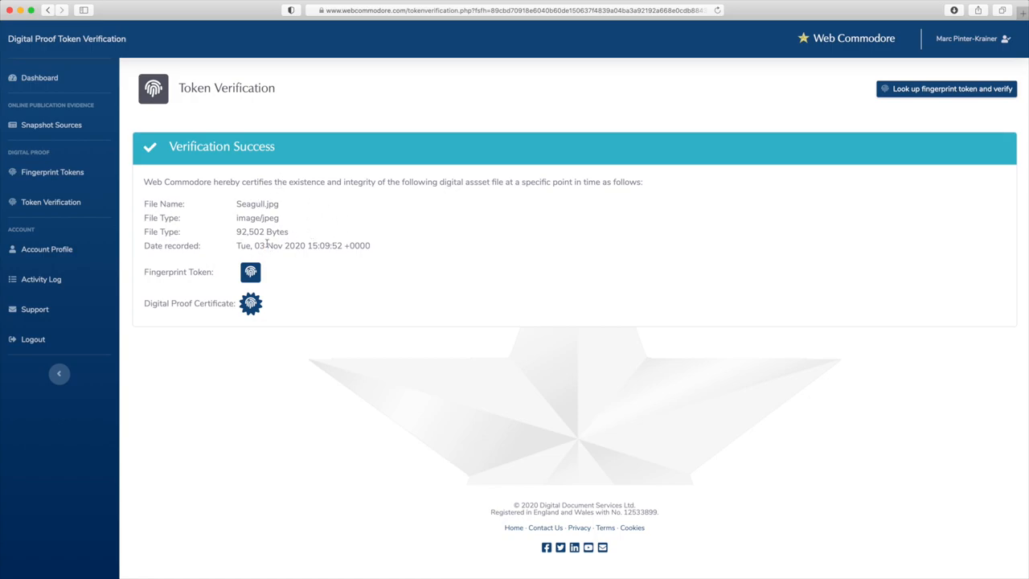
mouse_move(459, 262)
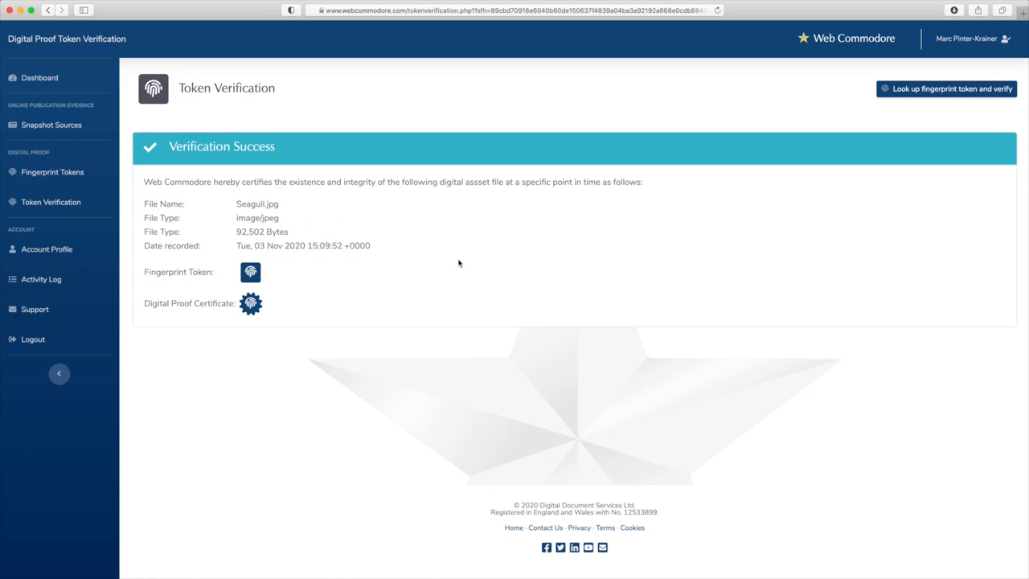
click(251, 303)
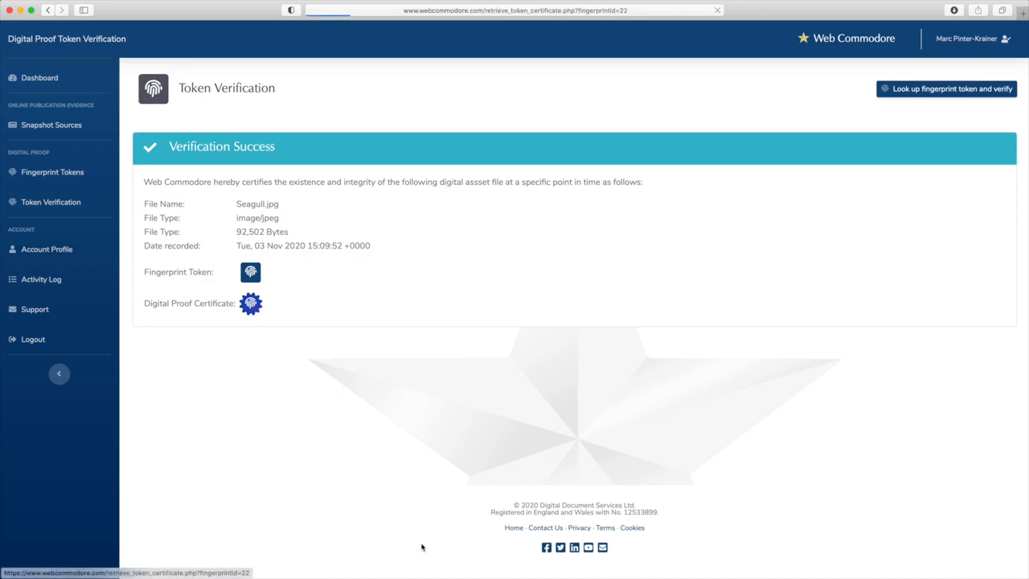
Open the Seagull.jpg certificate PDF in Preview and scroll through its details
click(250, 303)
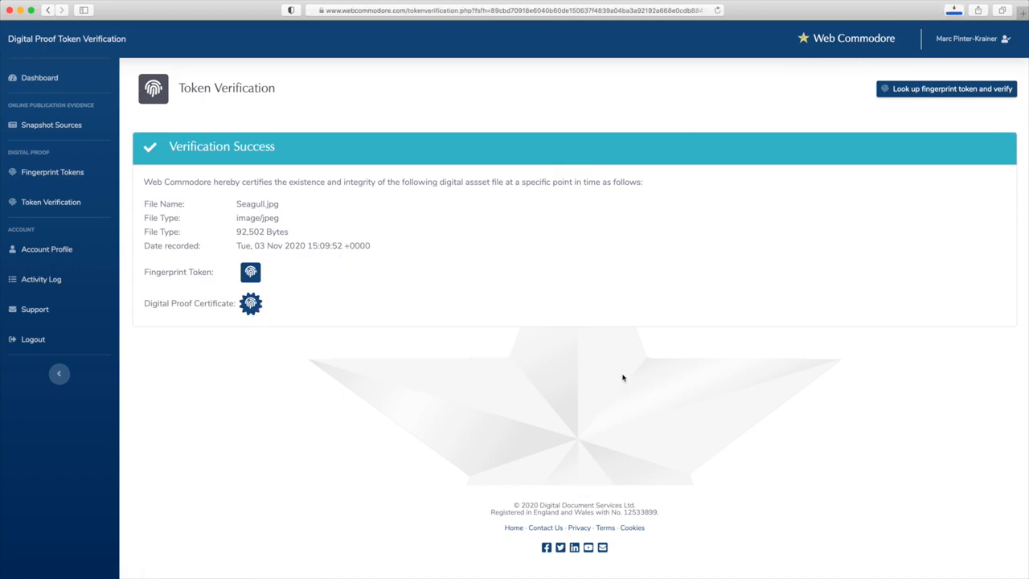
mouse_move(357, 427)
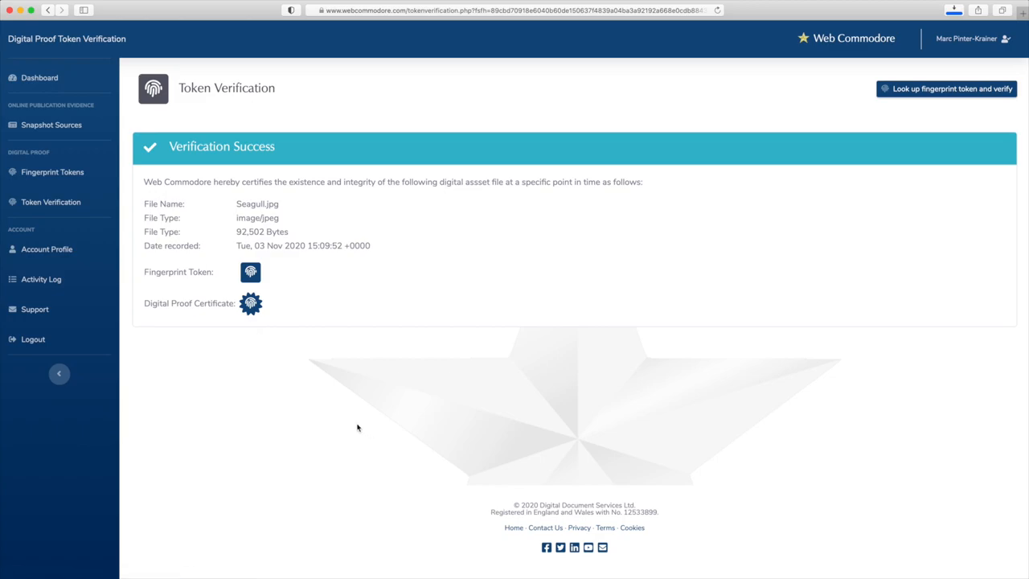
mouse_move(274, 323)
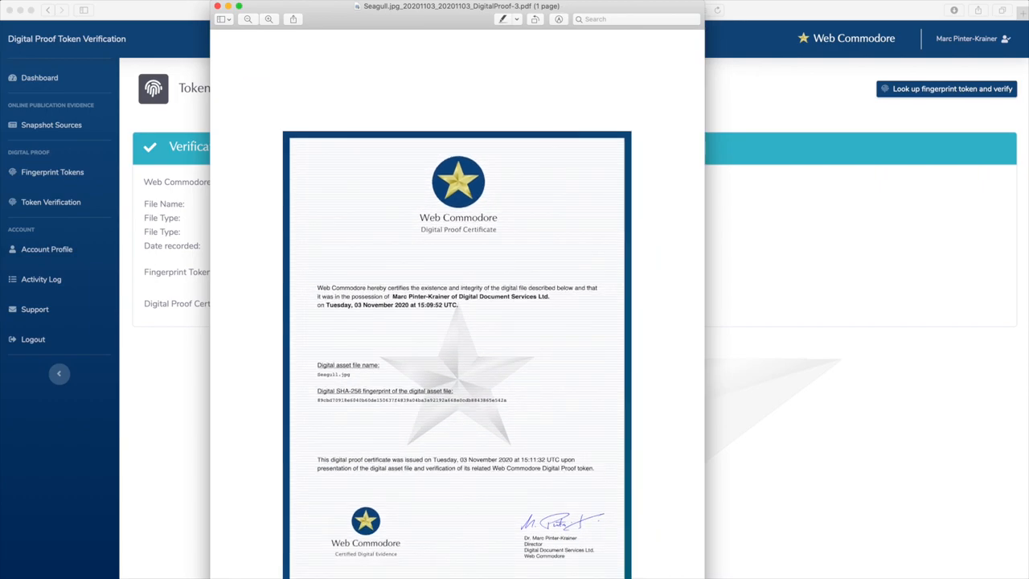
scroll(down, 3)
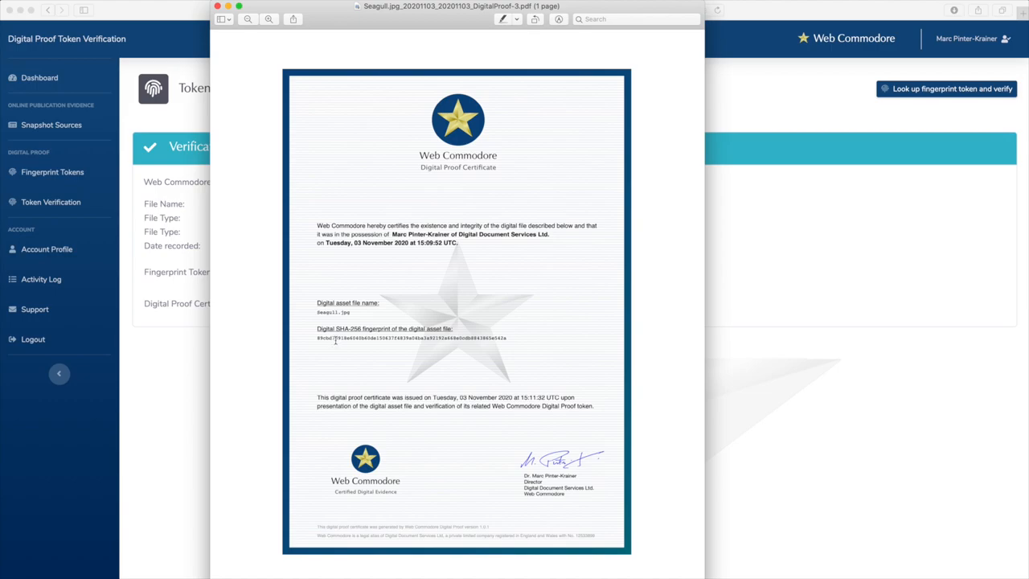
mouse_move(405, 250)
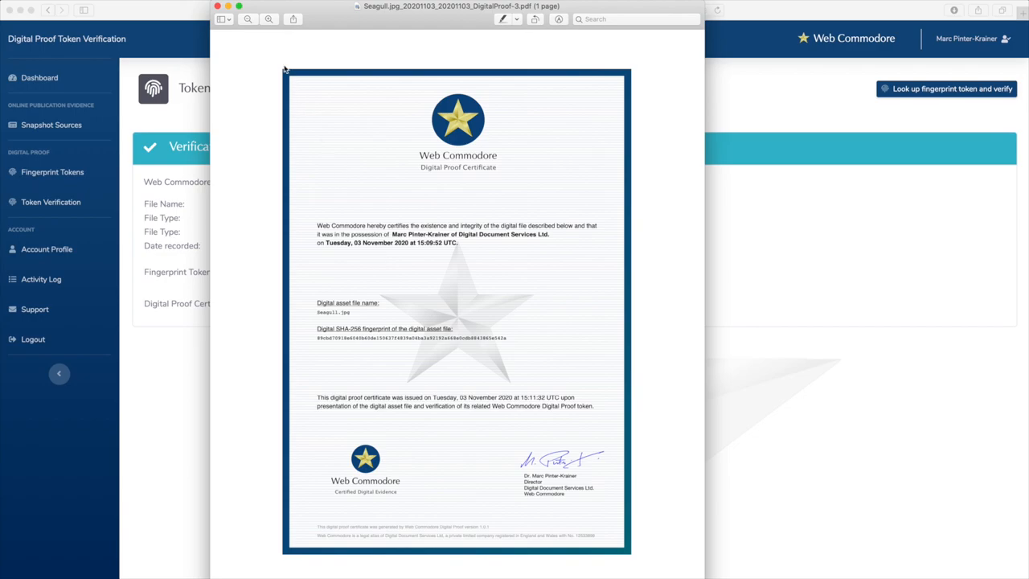
mouse_move(270, 91)
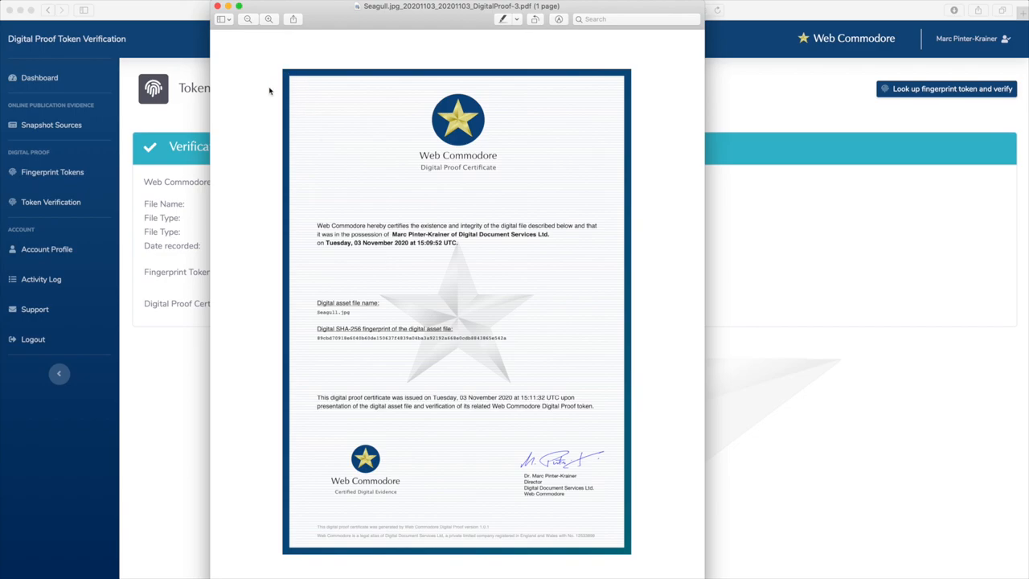
mouse_move(266, 71)
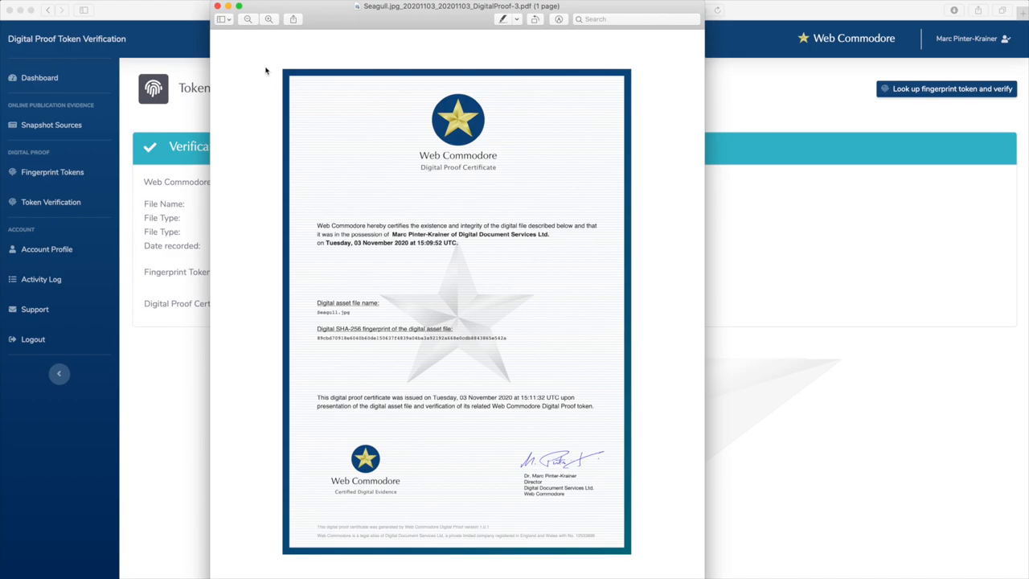
mouse_move(624, 486)
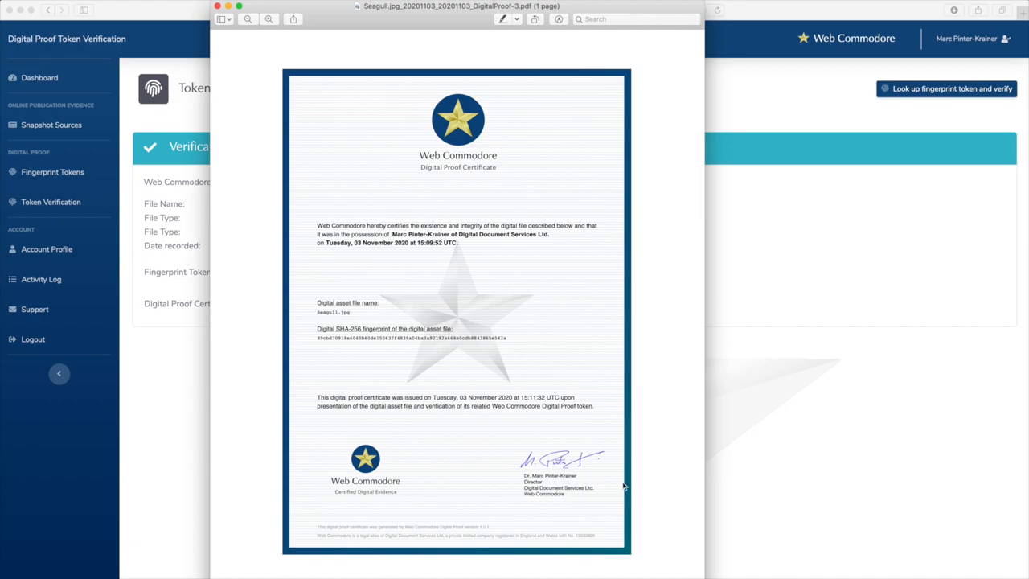
mouse_move(537, 417)
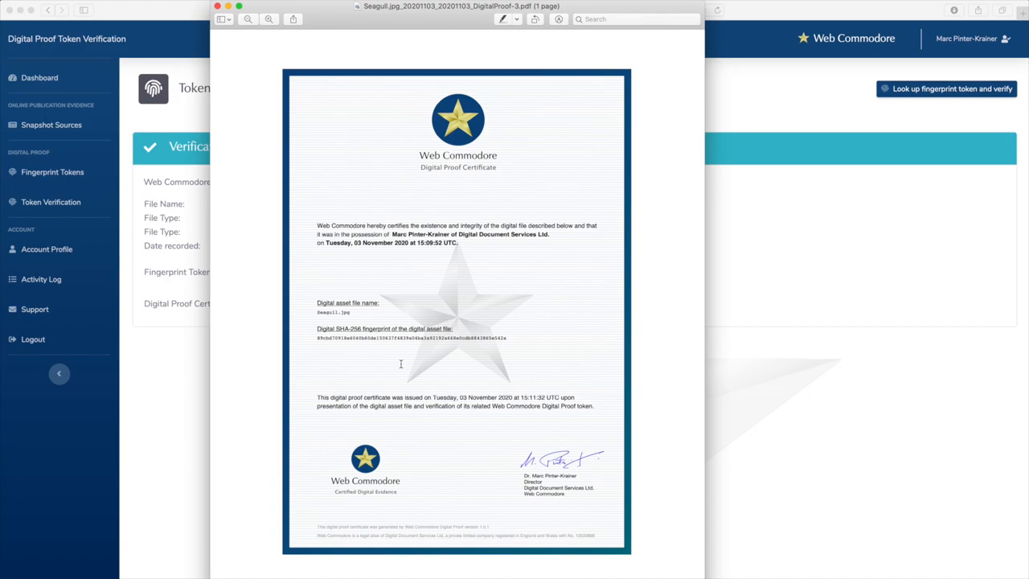
mouse_move(425, 192)
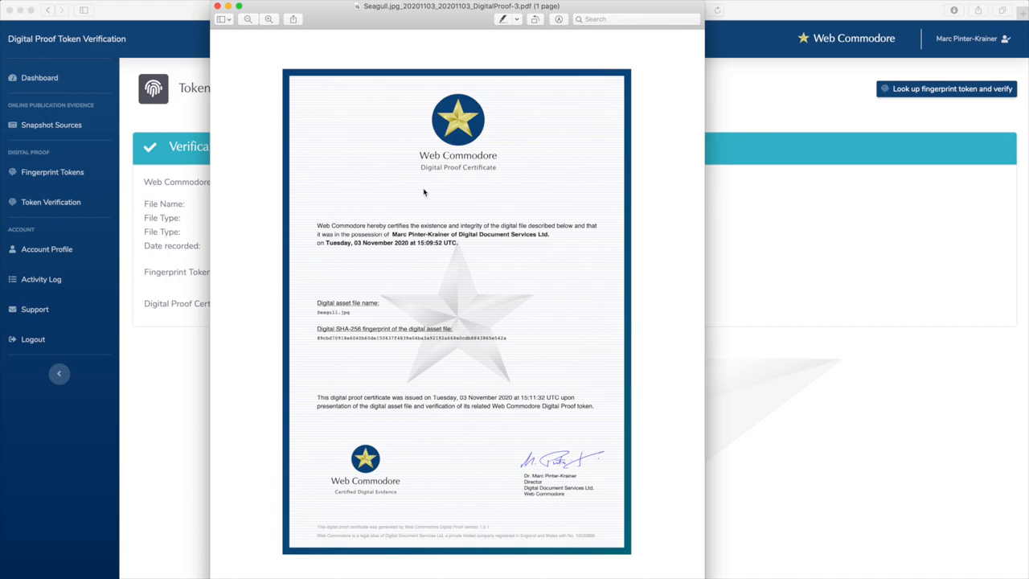
mouse_move(441, 375)
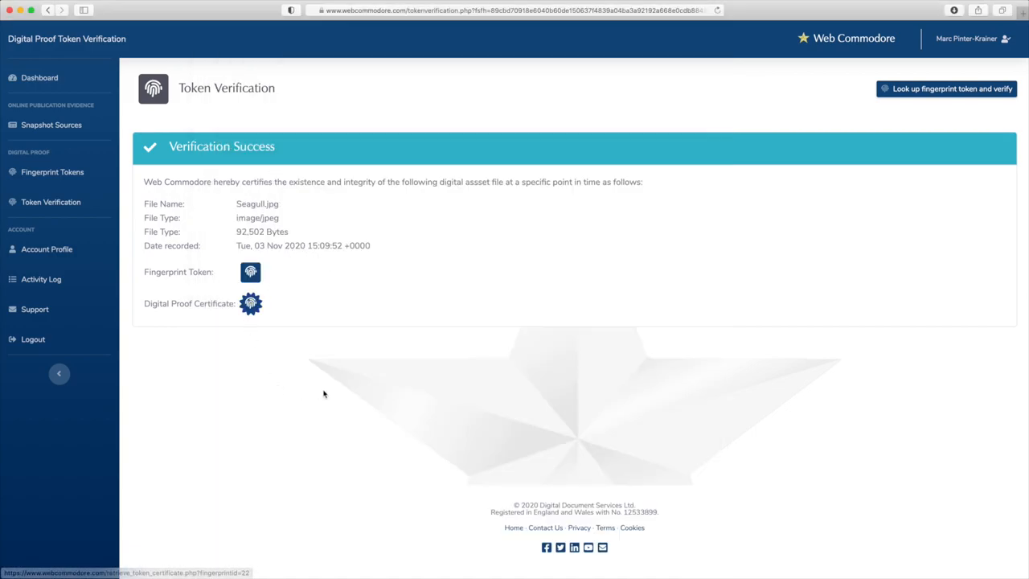
mouse_move(440, 292)
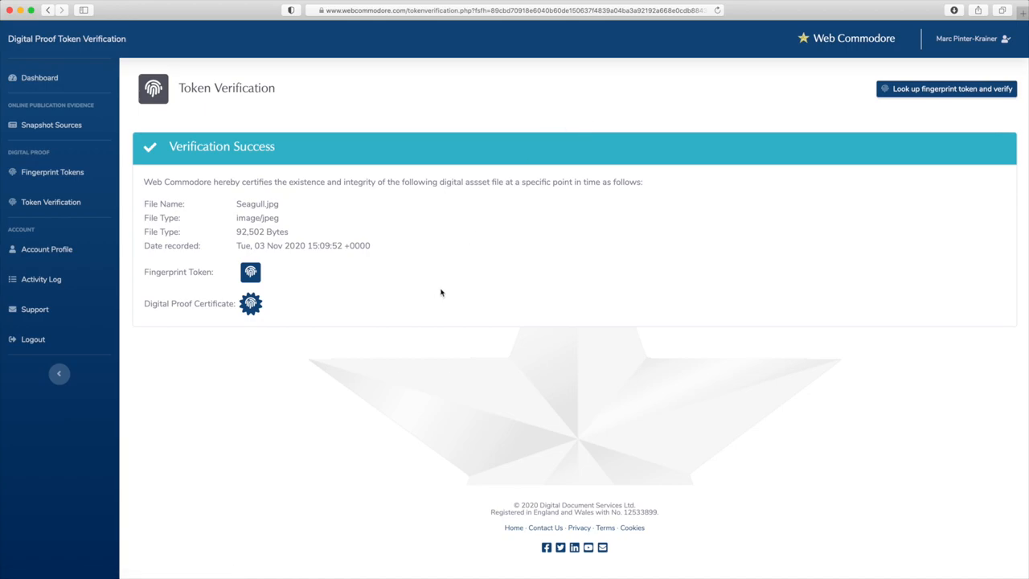
mouse_move(53, 172)
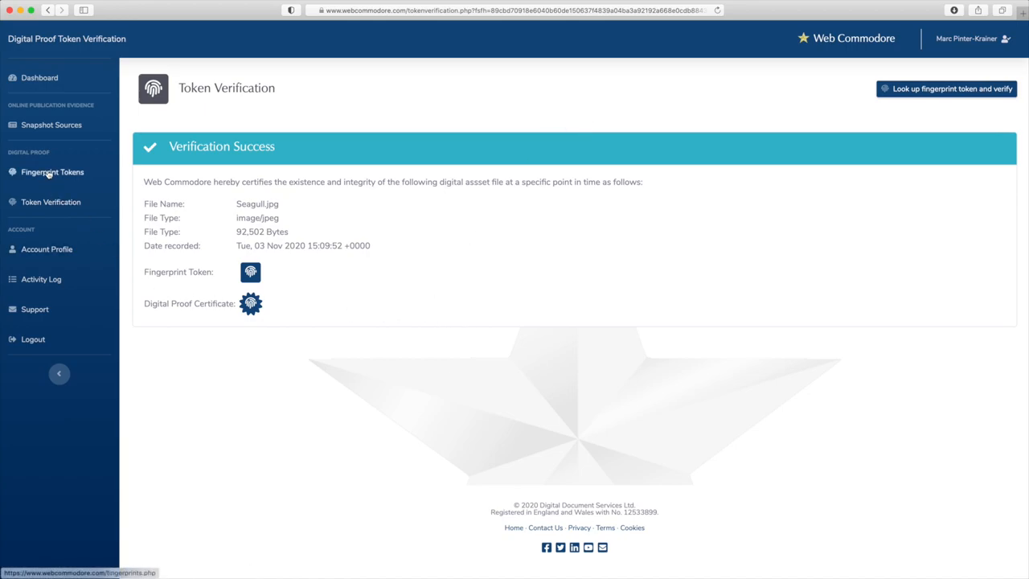
Return to the Fingerprint Tokens list from the certificate preview
click(52, 171)
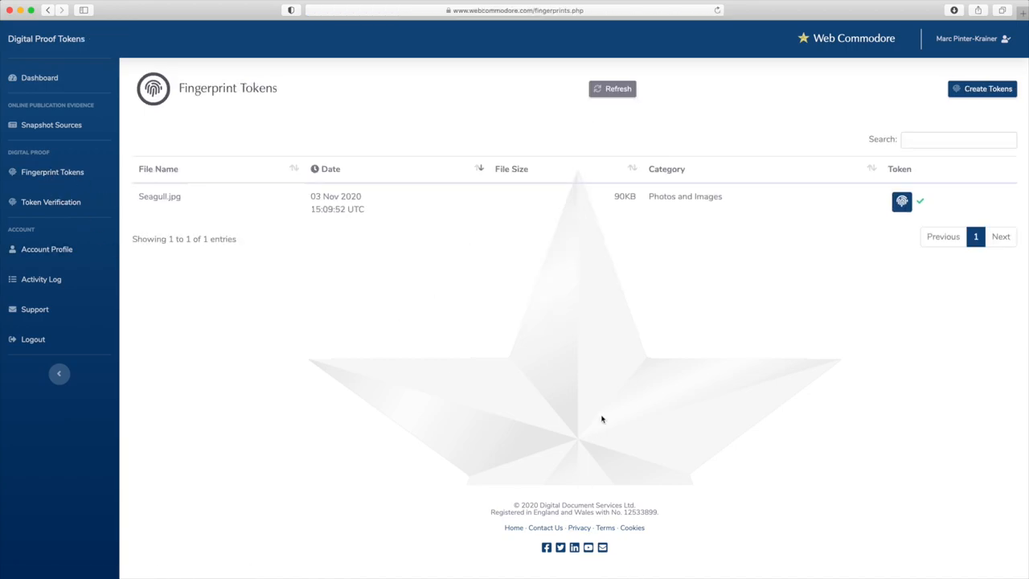
mouse_move(824, 91)
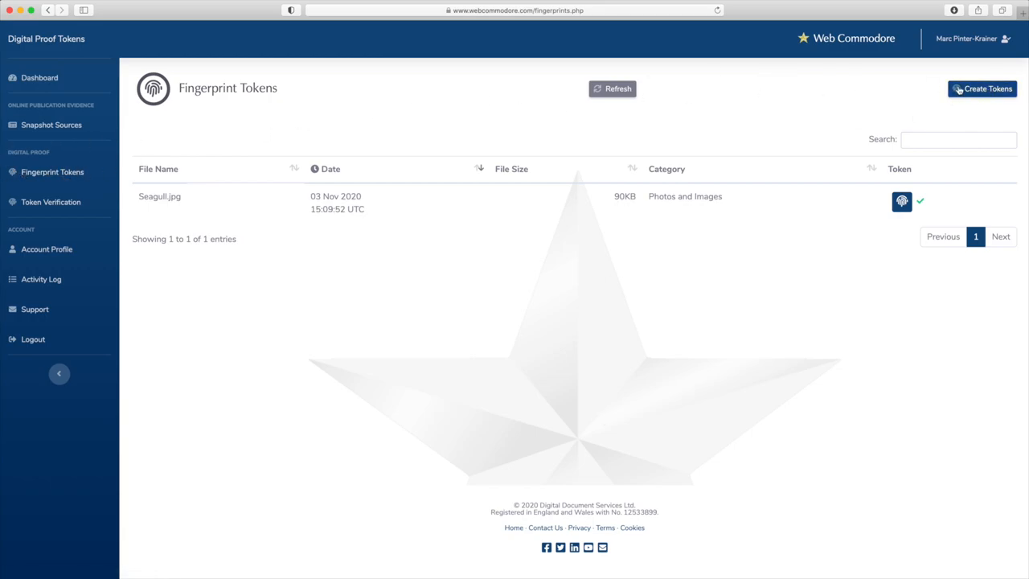
Begin a new token with category Photos and Images and description 'Brighton Seaside'
click(982, 88)
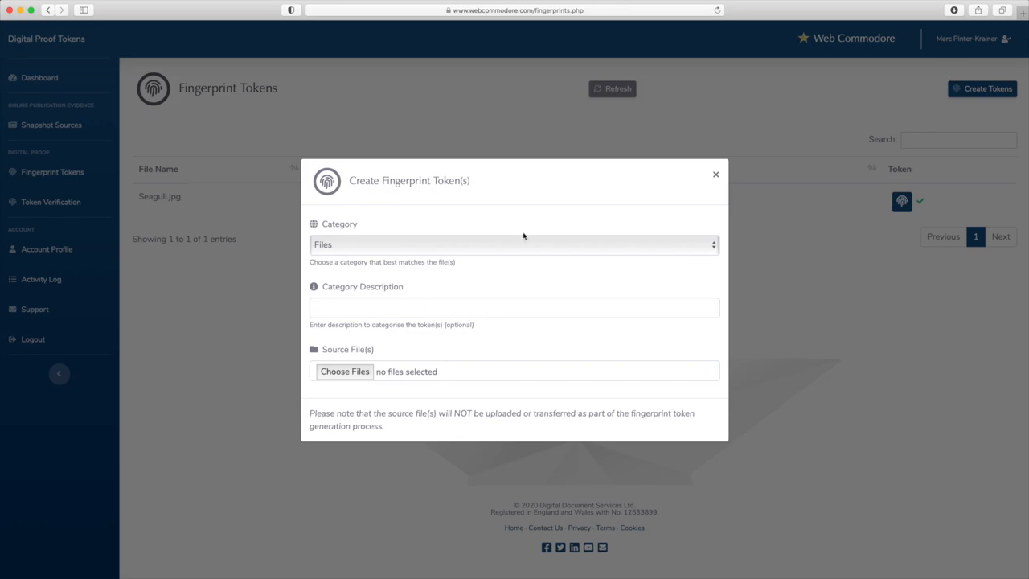
click(513, 244)
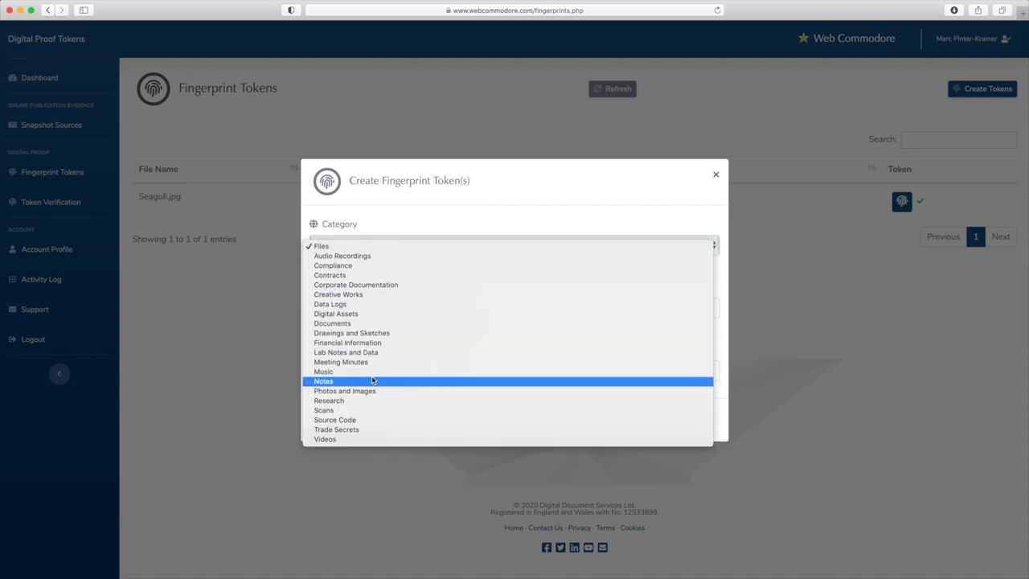
click(344, 391)
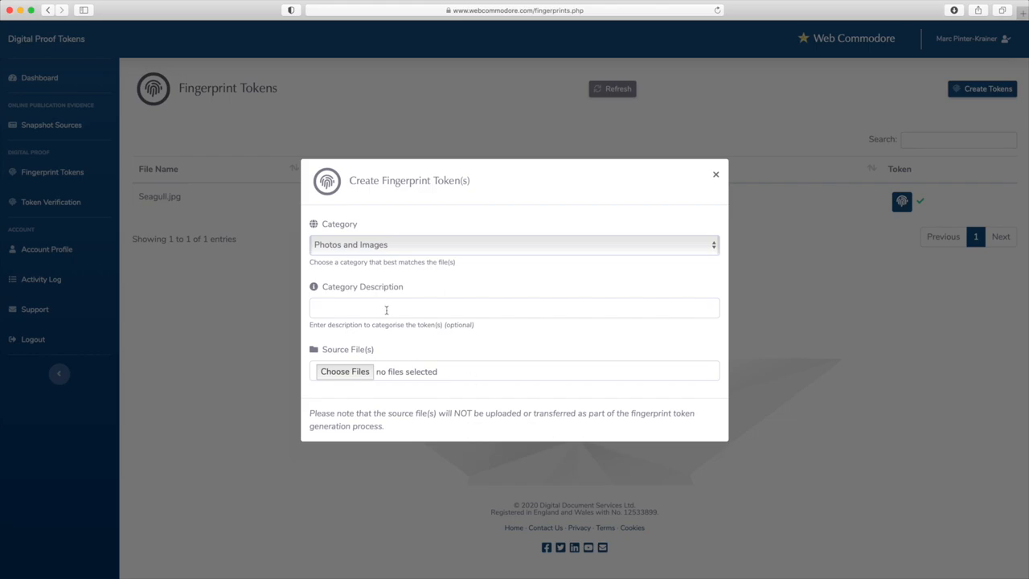
click(514, 308)
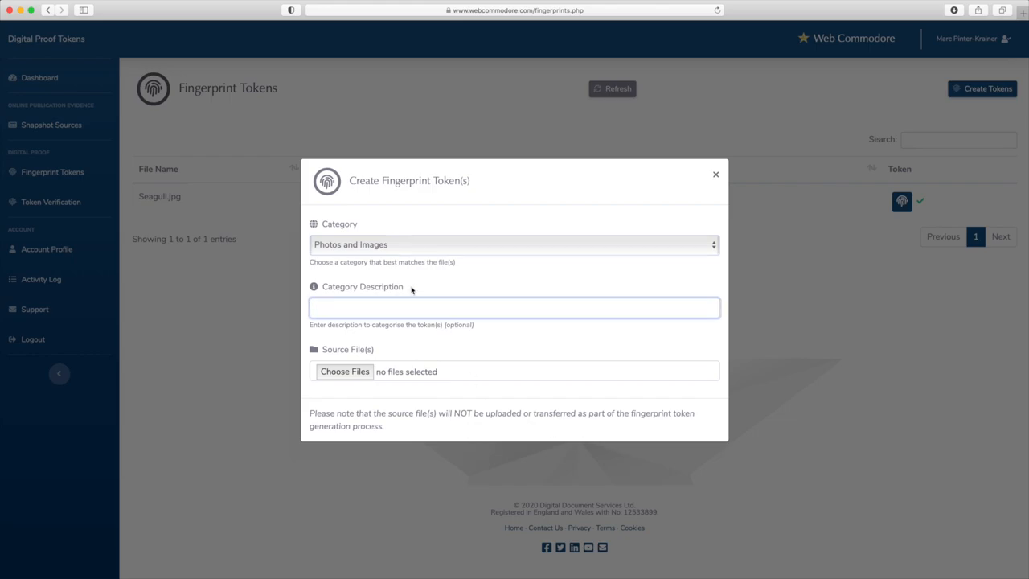
text(Brighton)
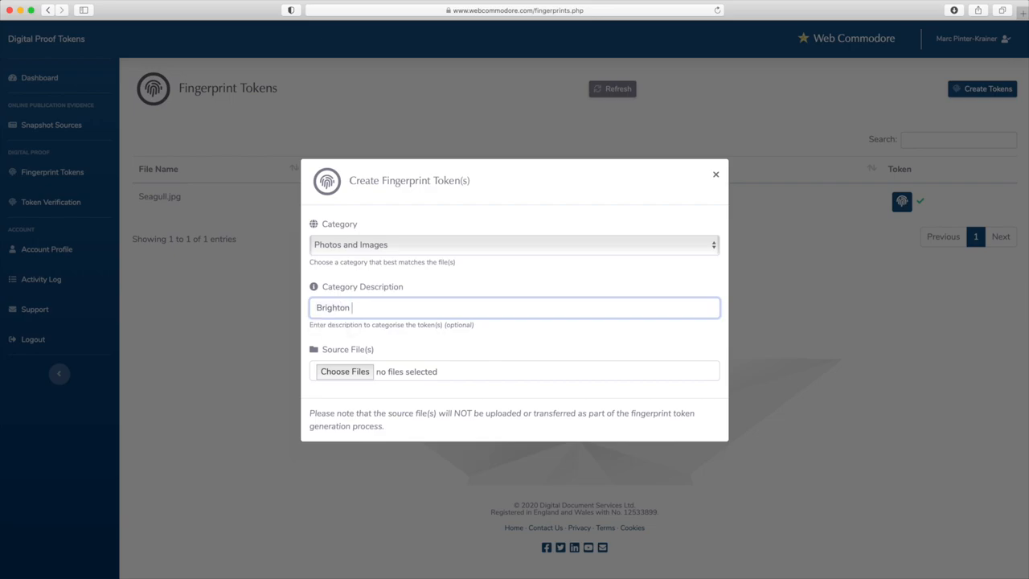
text(Seaside)
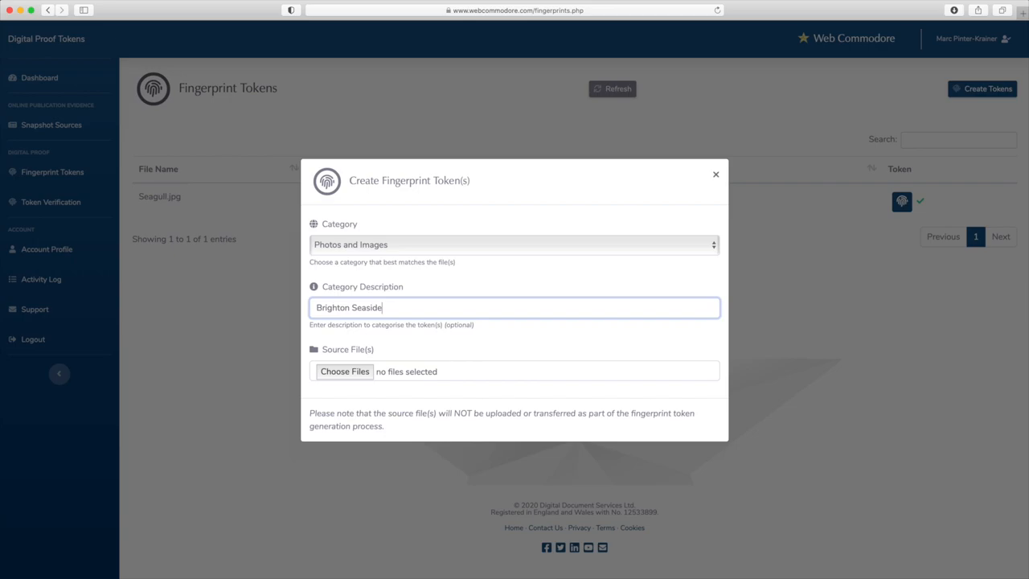
click(344, 370)
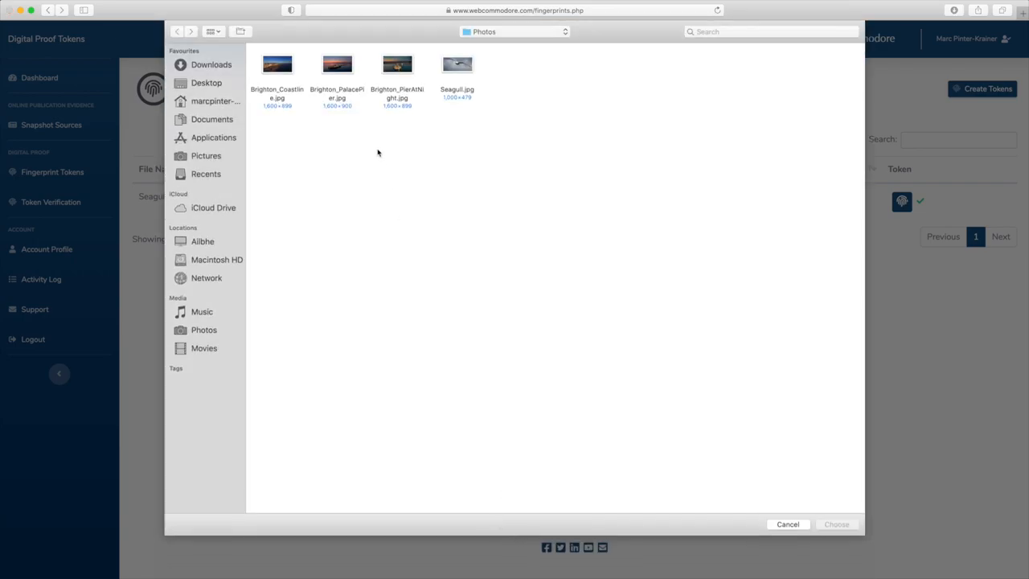
Select Brighton_Coastline, Brighton_PalacePier and Brighton_PierAtNight as the files to tokenise
click(337, 64)
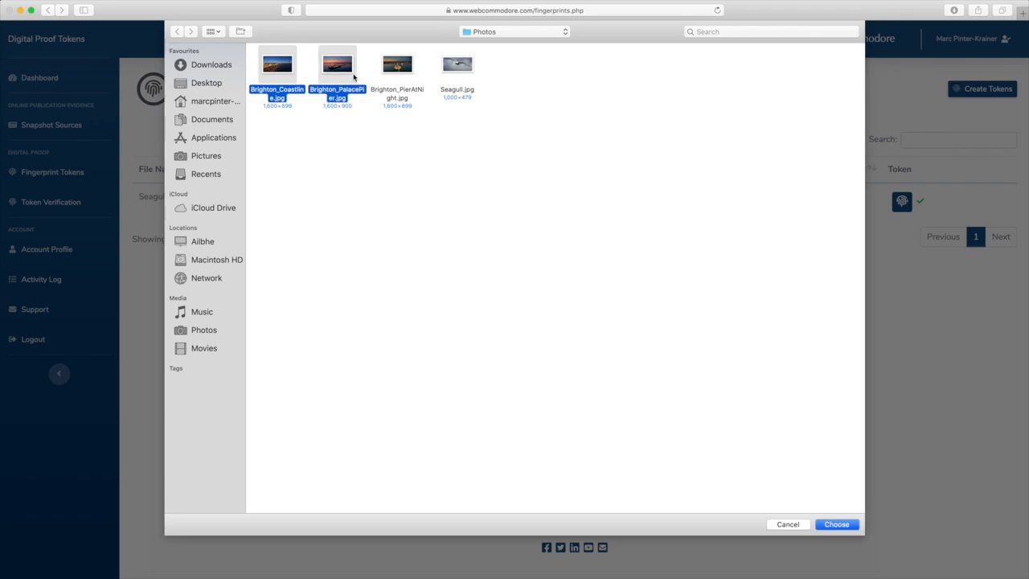
click(396, 65)
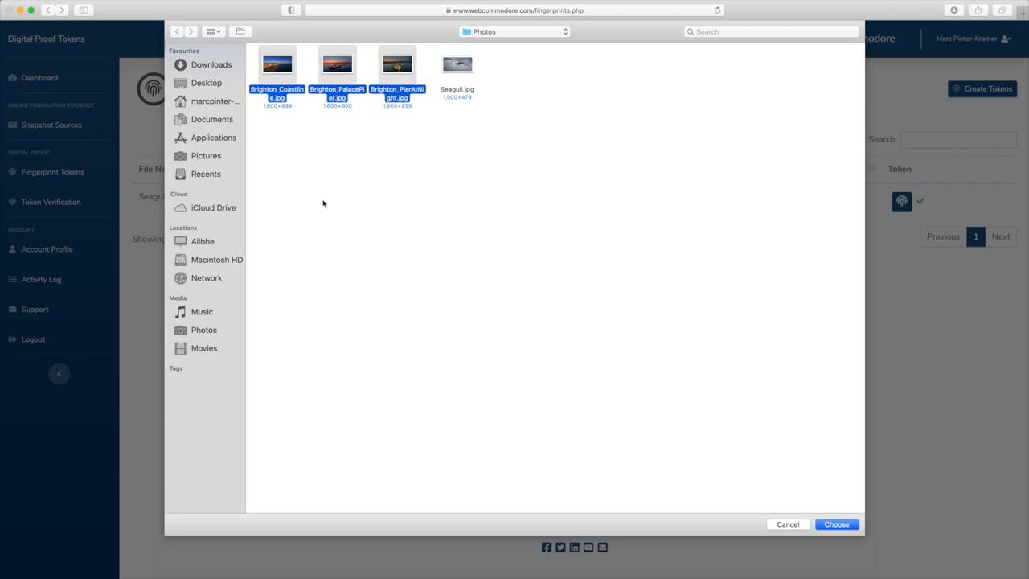
mouse_move(837, 524)
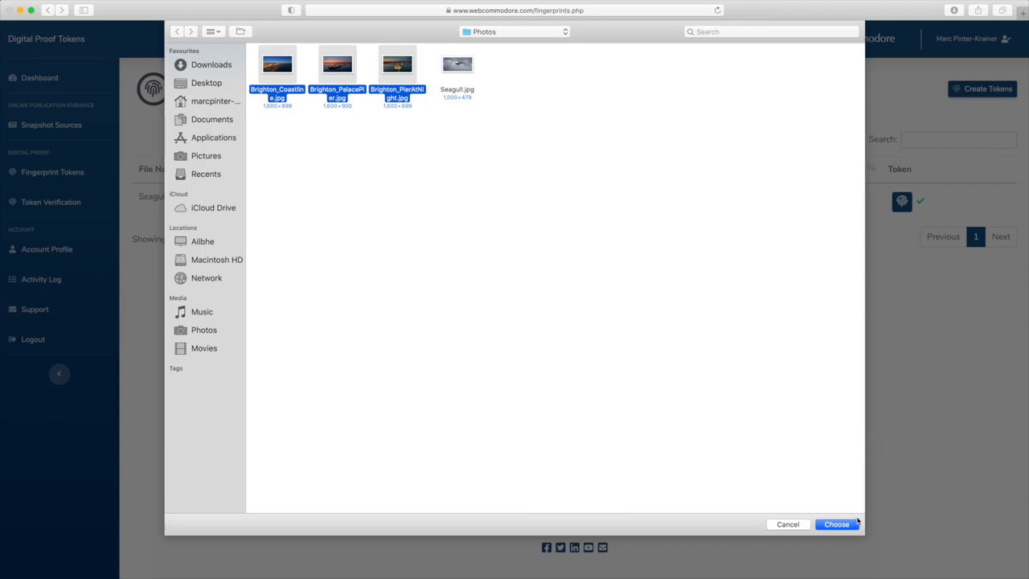
click(836, 524)
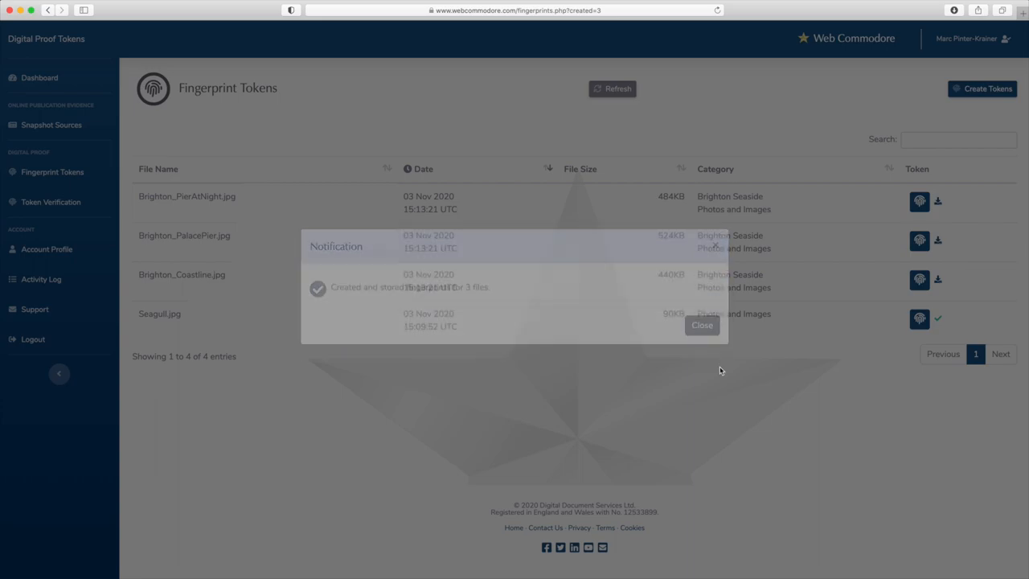
click(701, 325)
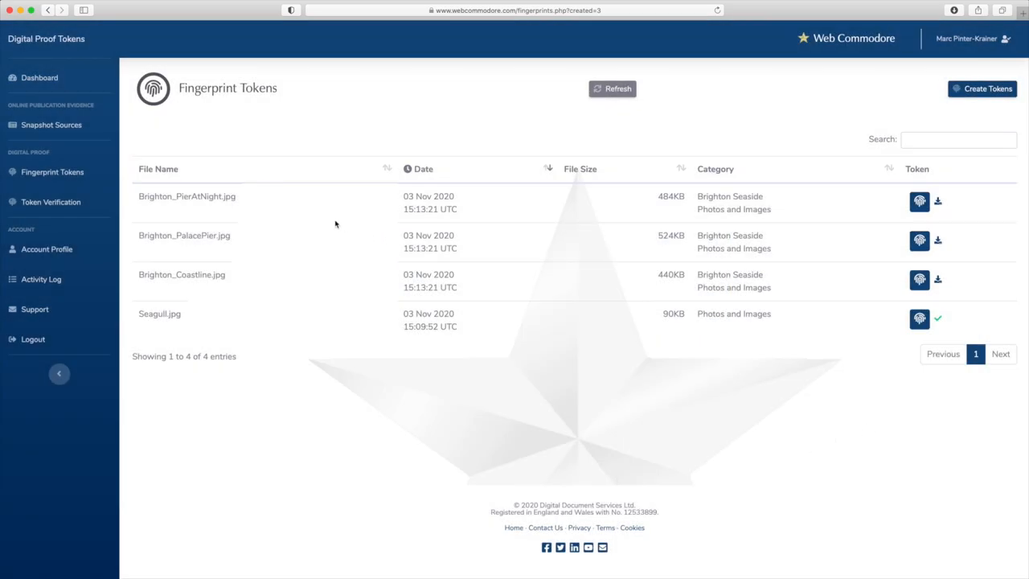
mouse_move(215, 234)
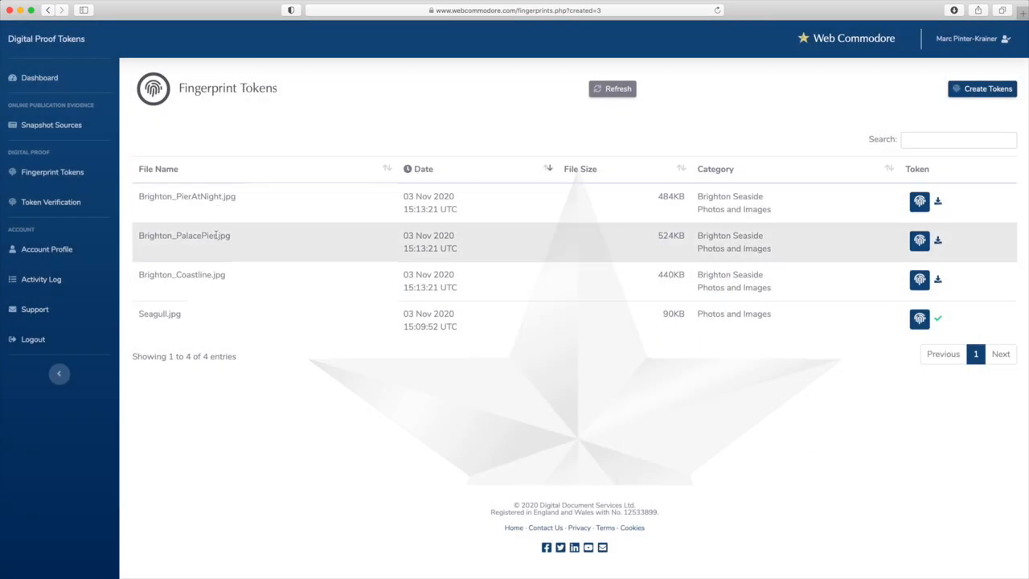
mouse_move(477, 480)
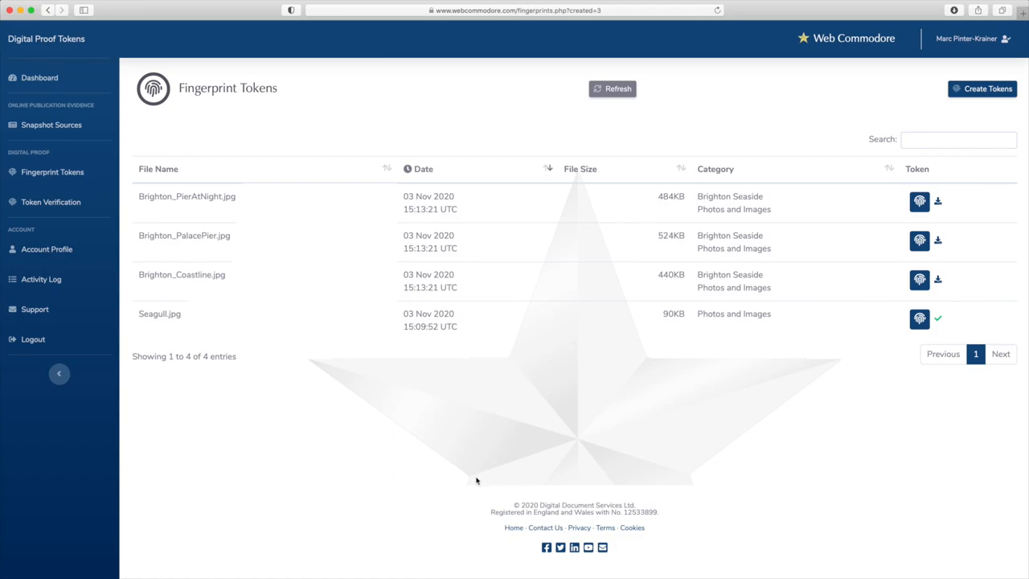
mouse_move(764, 464)
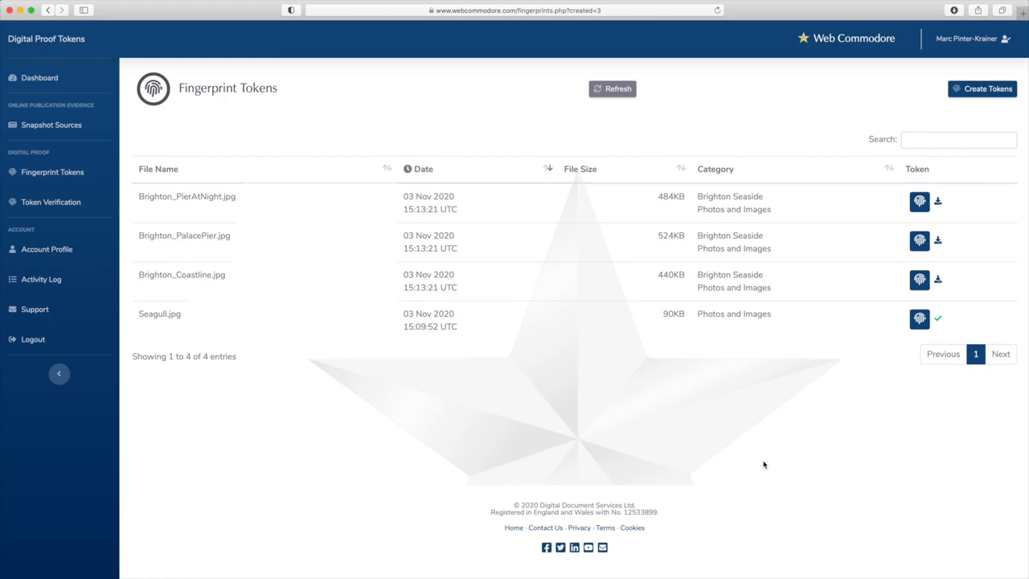
mouse_move(816, 437)
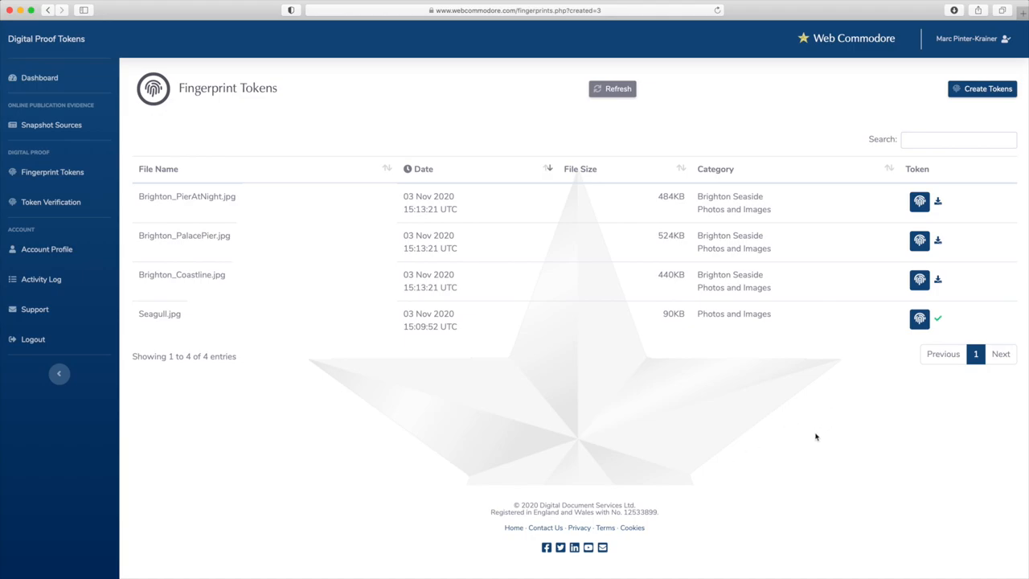
mouse_move(462, 437)
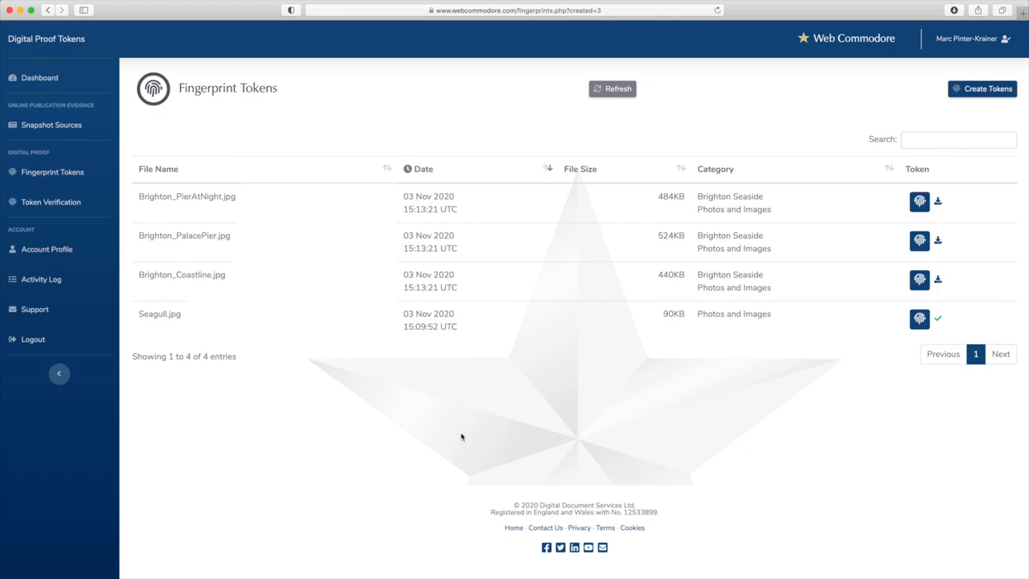
mouse_move(907, 217)
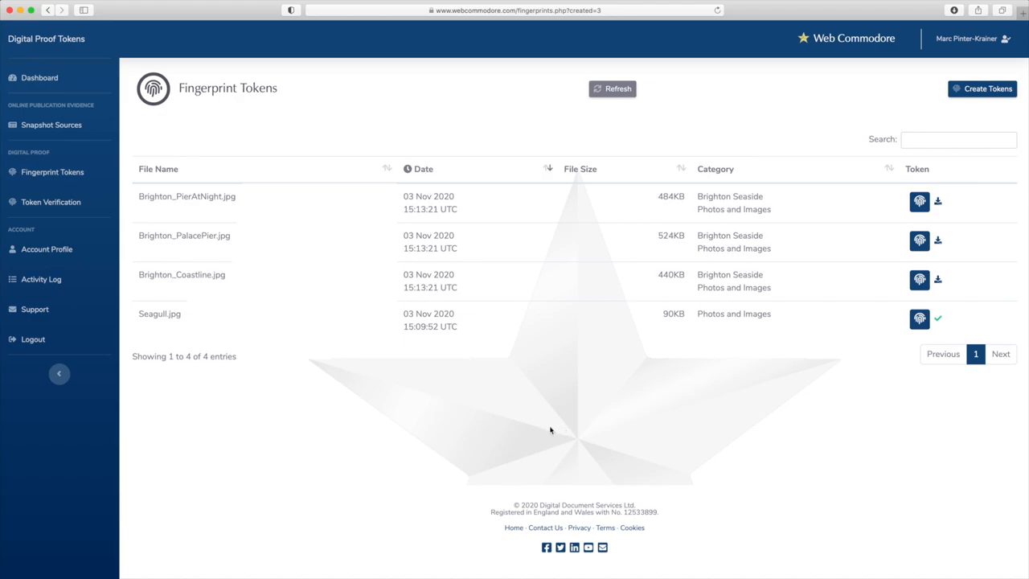
mouse_move(563, 425)
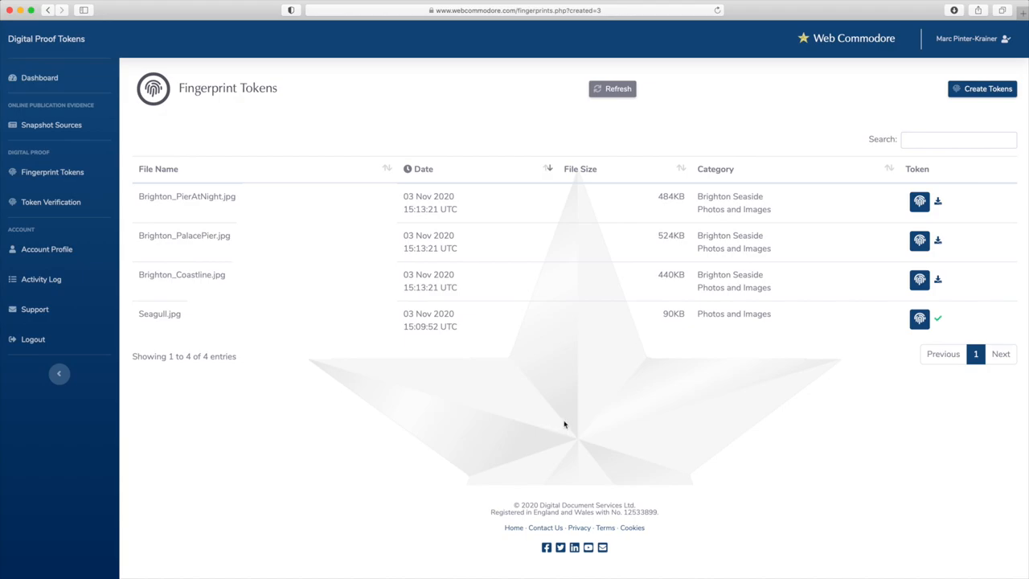
mouse_move(522, 438)
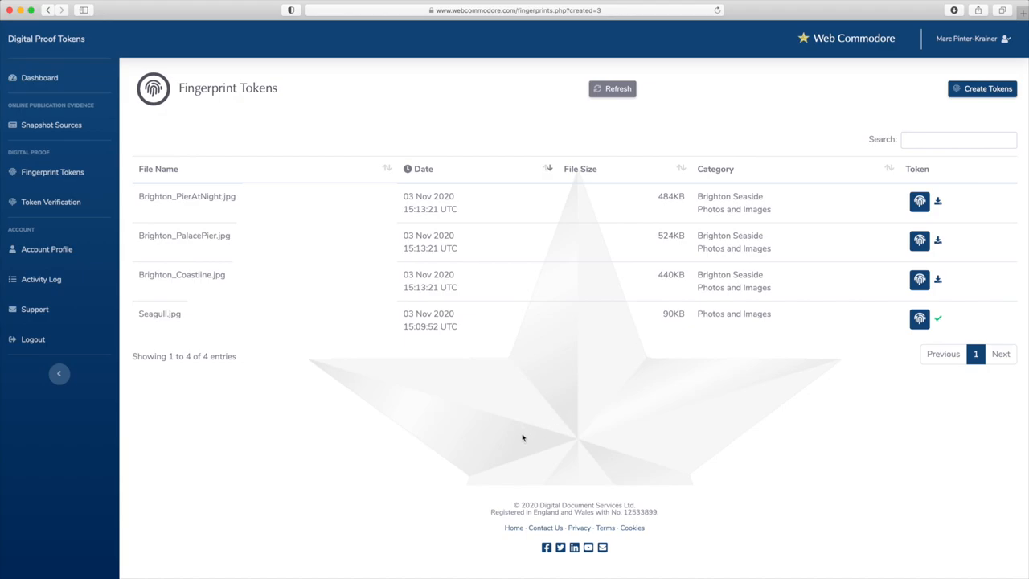
mouse_move(934, 471)
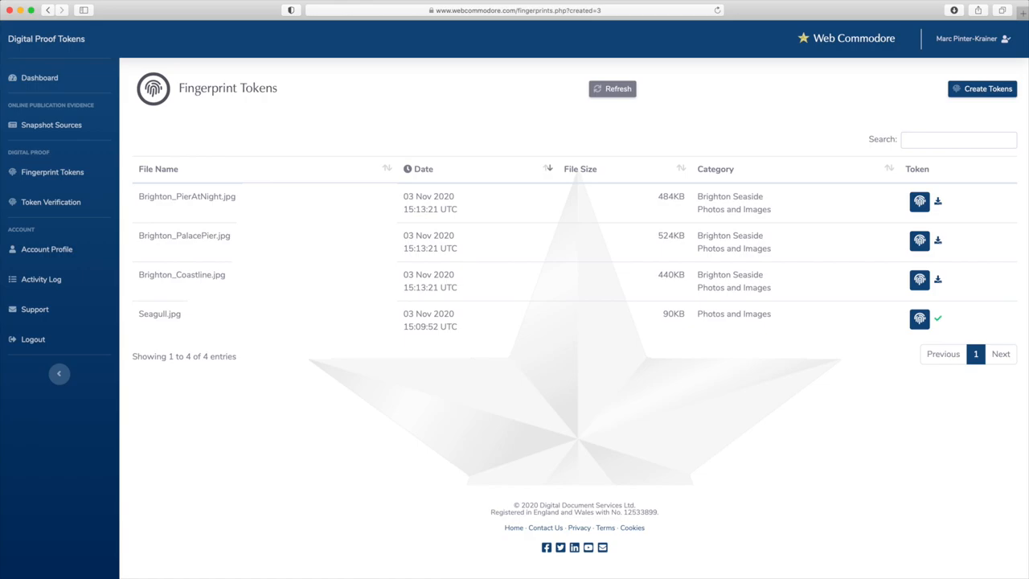
mouse_move(314, 501)
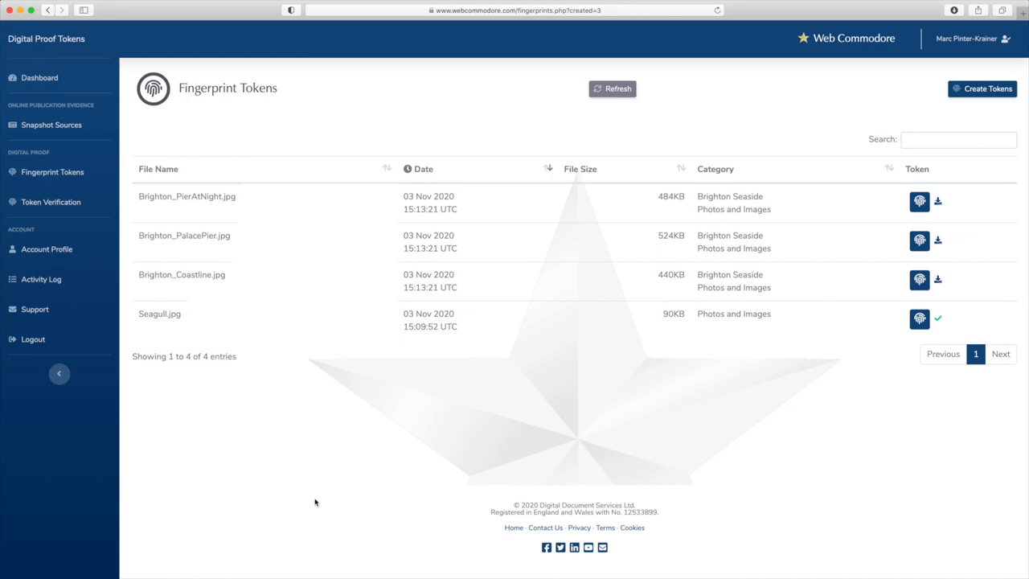
mouse_move(219, 454)
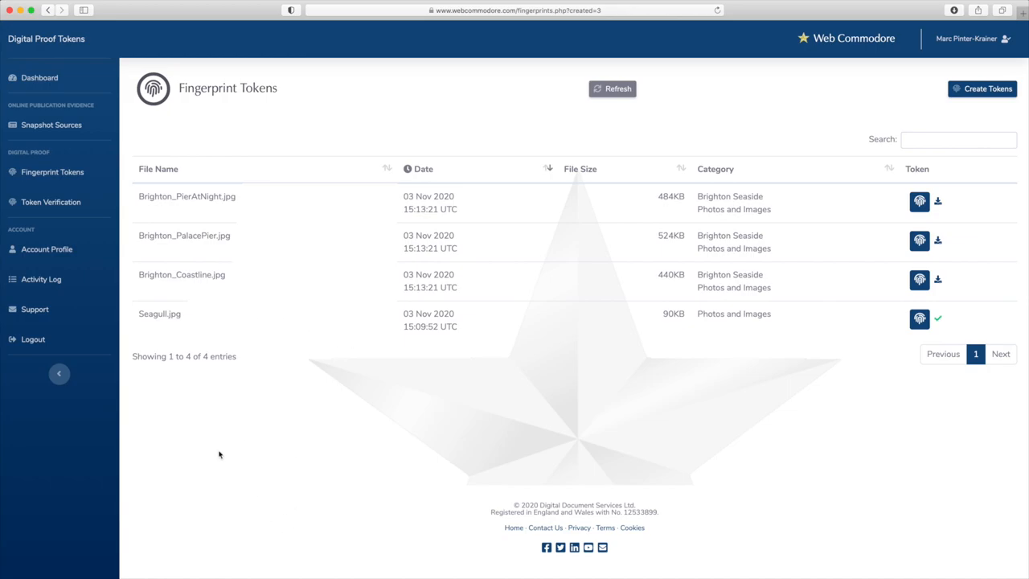
mouse_move(149, 465)
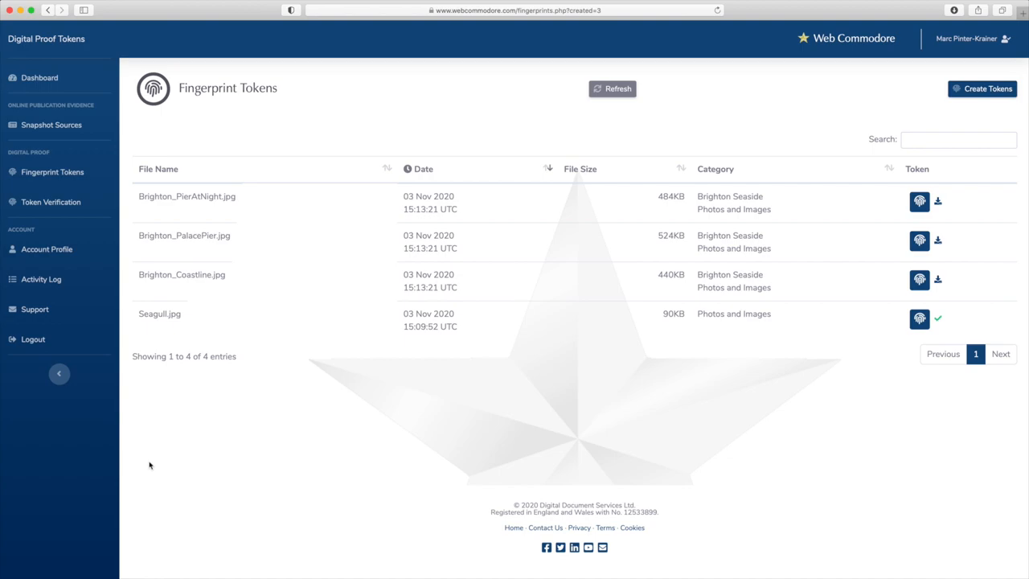
mouse_move(159, 470)
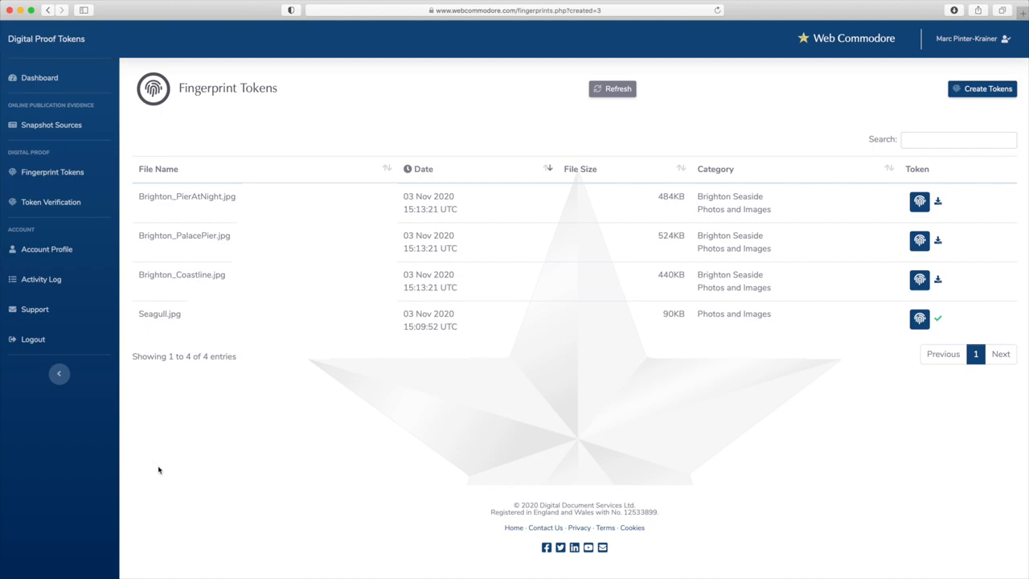
mouse_move(218, 478)
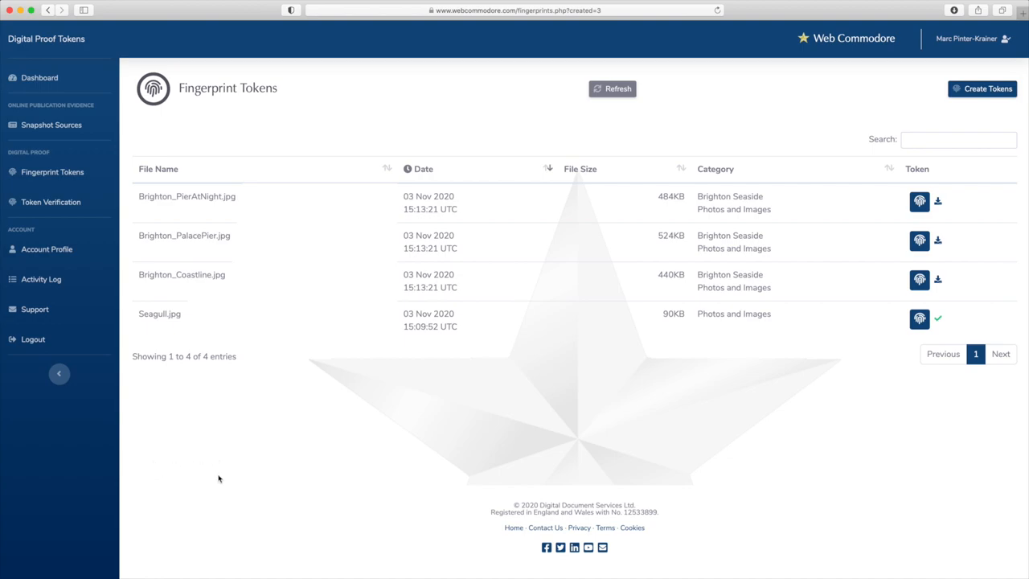
mouse_move(532, 413)
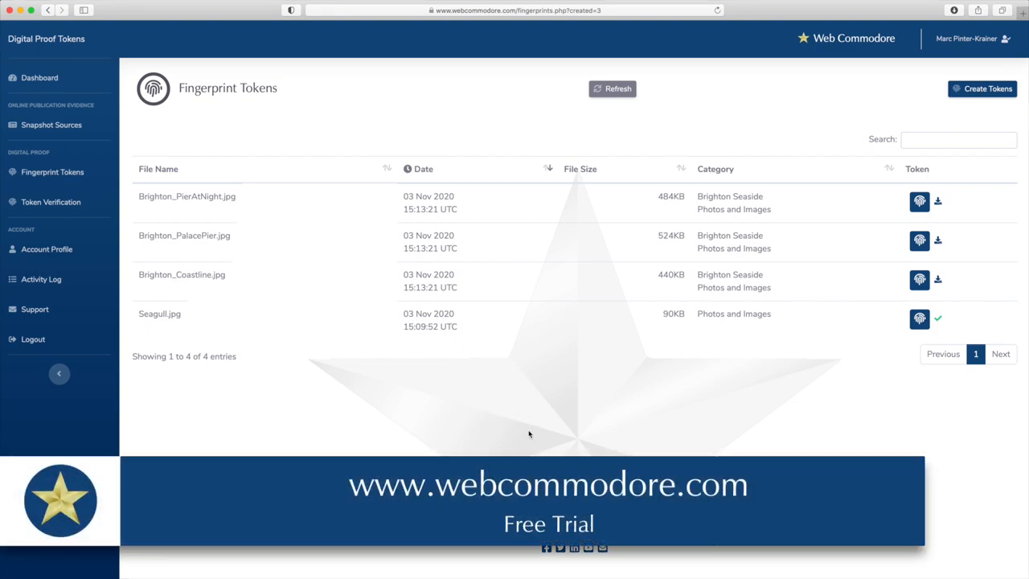
mouse_move(534, 432)
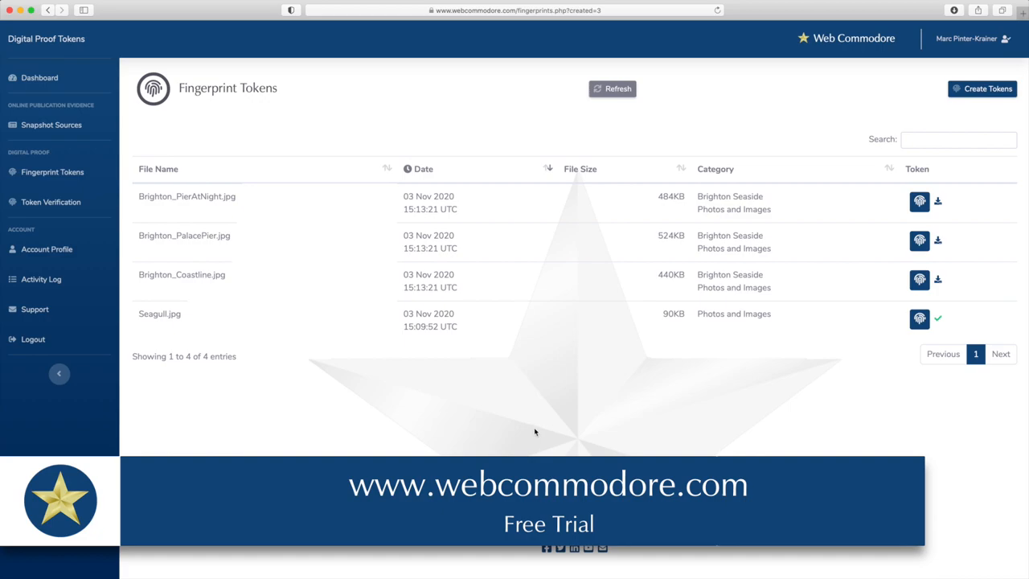
mouse_move(314, 439)
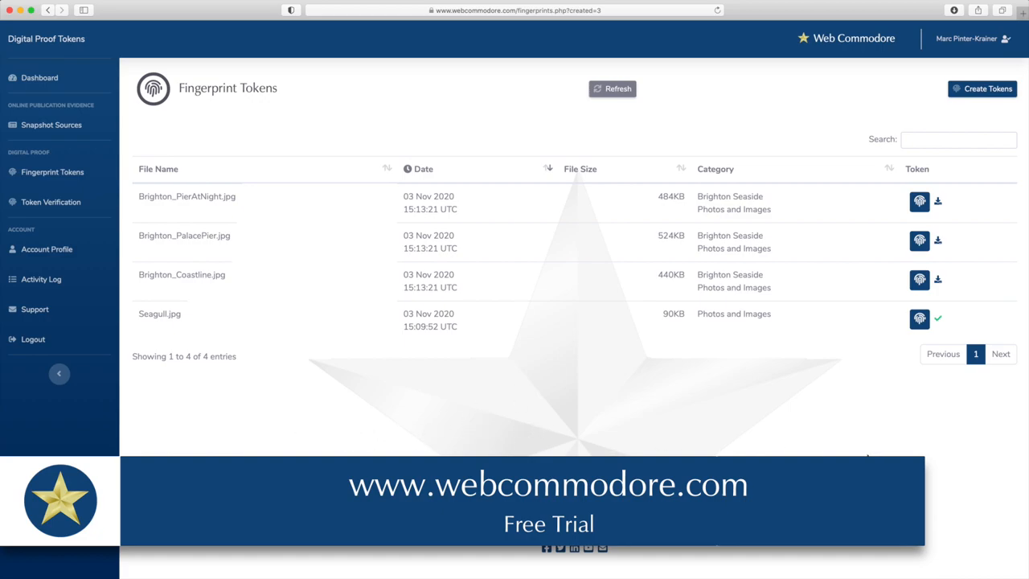
mouse_move(274, 240)
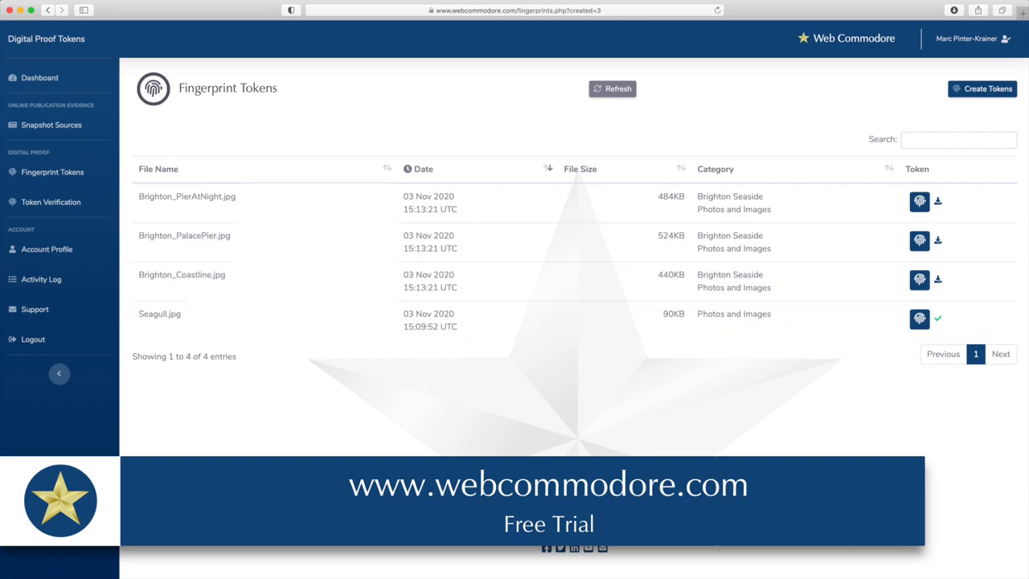
mouse_move(452, 234)
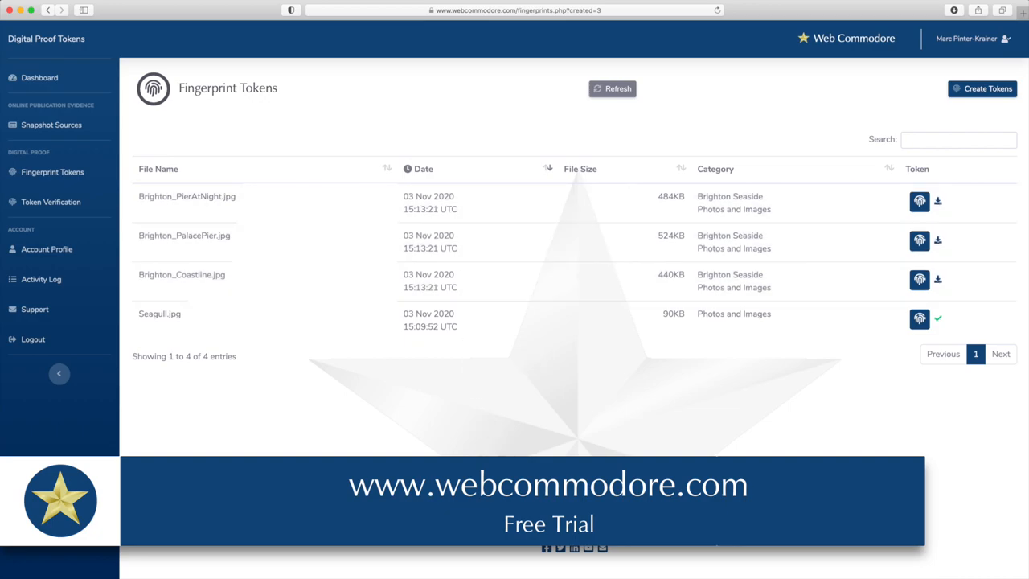
mouse_move(315, 444)
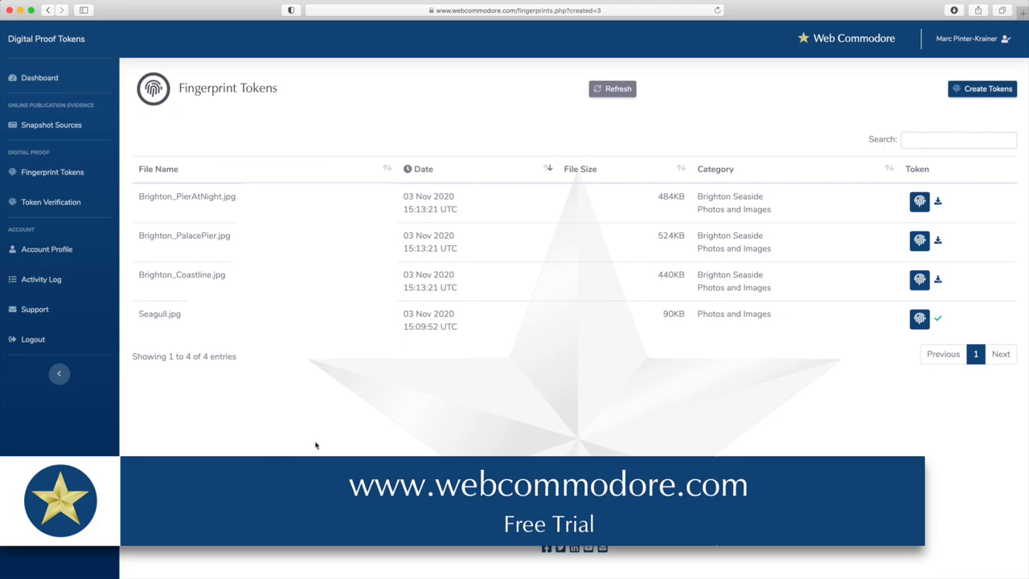
mouse_move(404, 435)
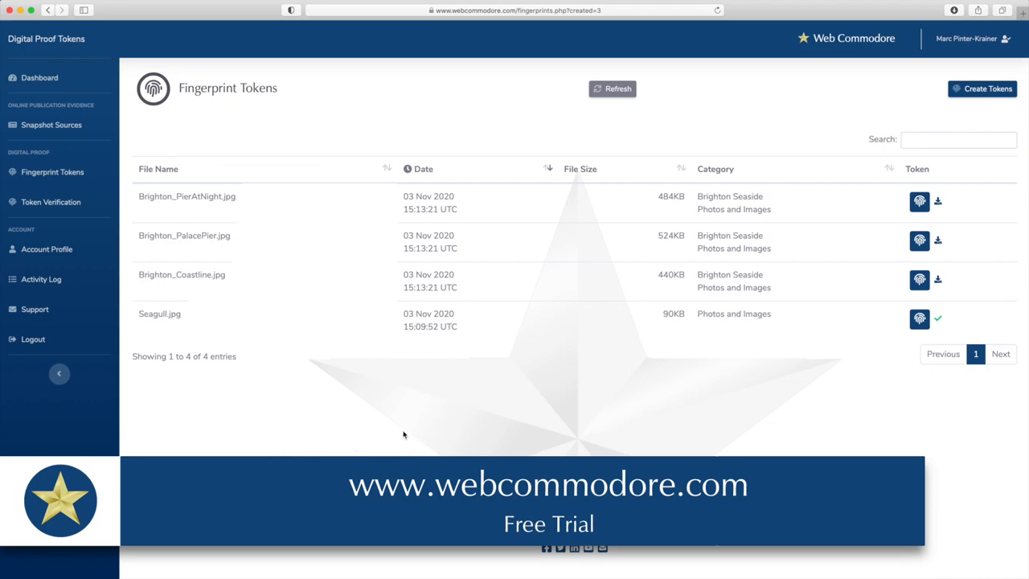